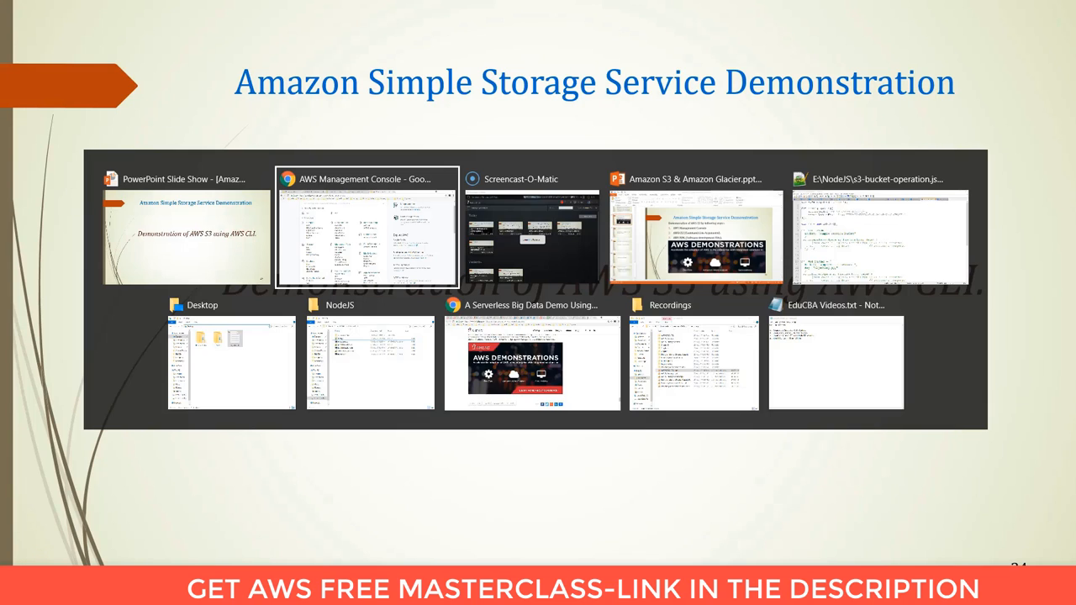
Load aws.amazon.com/documentation in a new Chrome tab and scroll through its Services list.
click(366, 227)
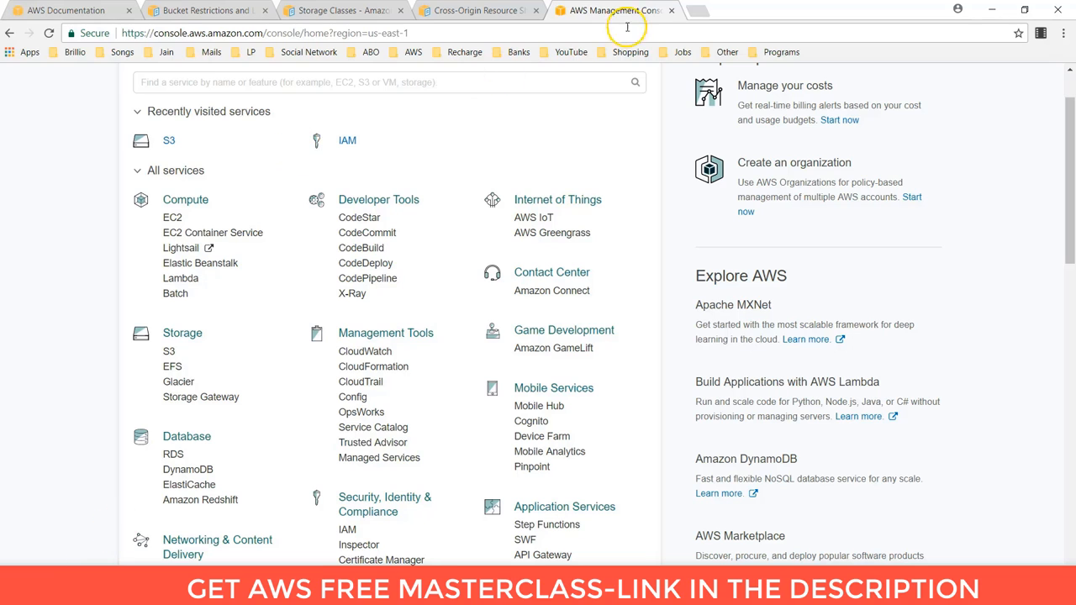
click(703, 10)
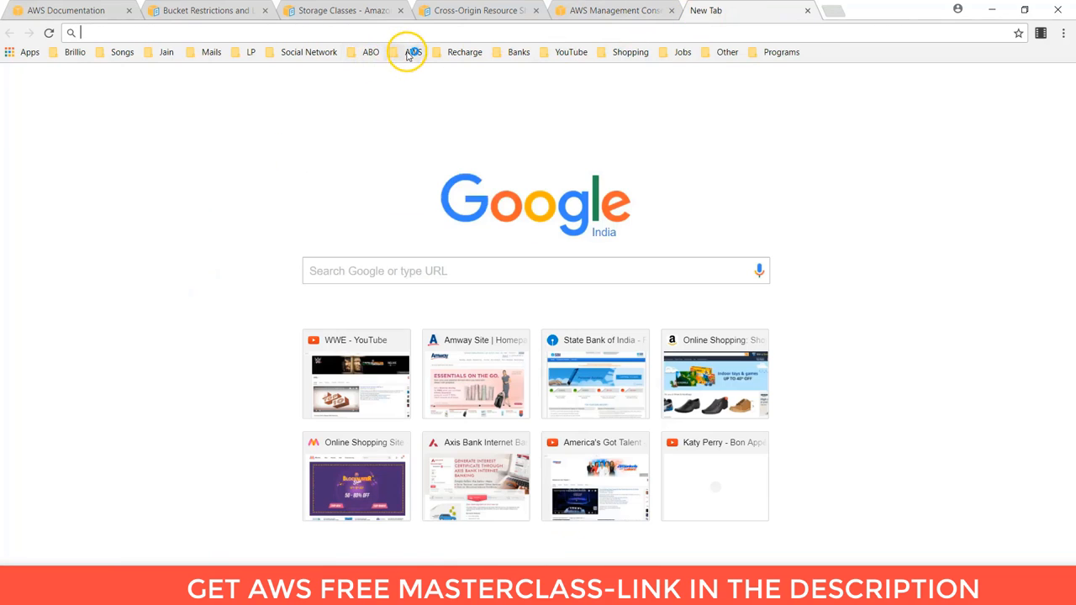
click(412, 51)
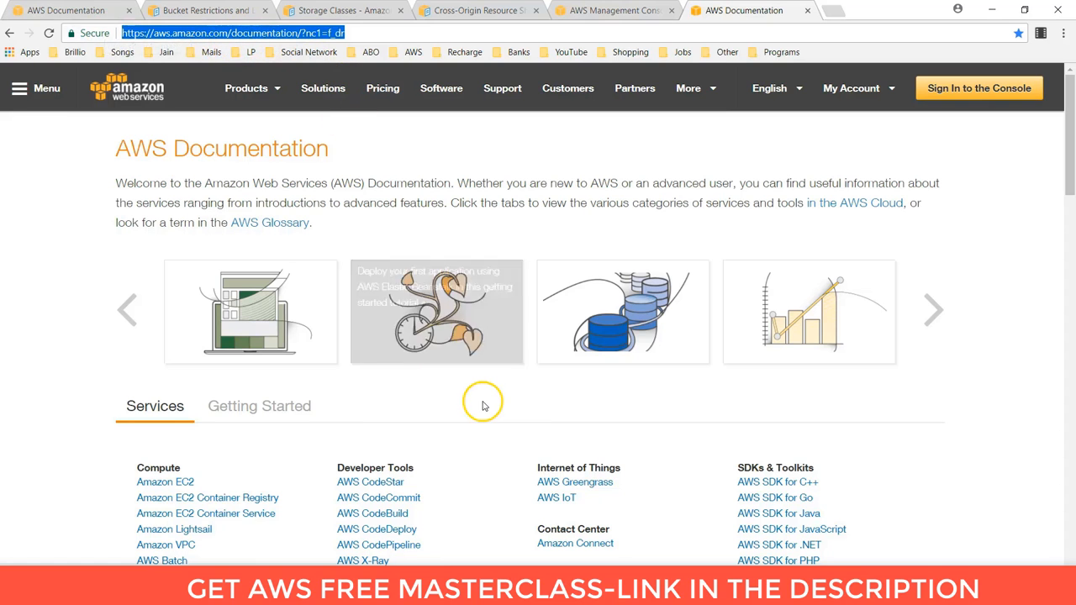
scroll(down, 3)
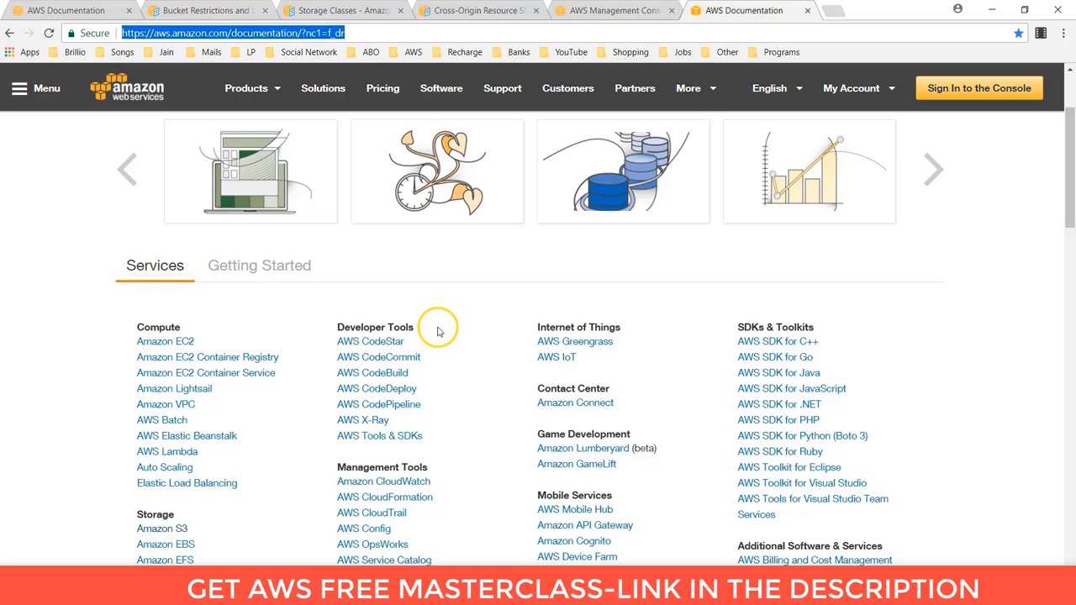
scroll(down, 3)
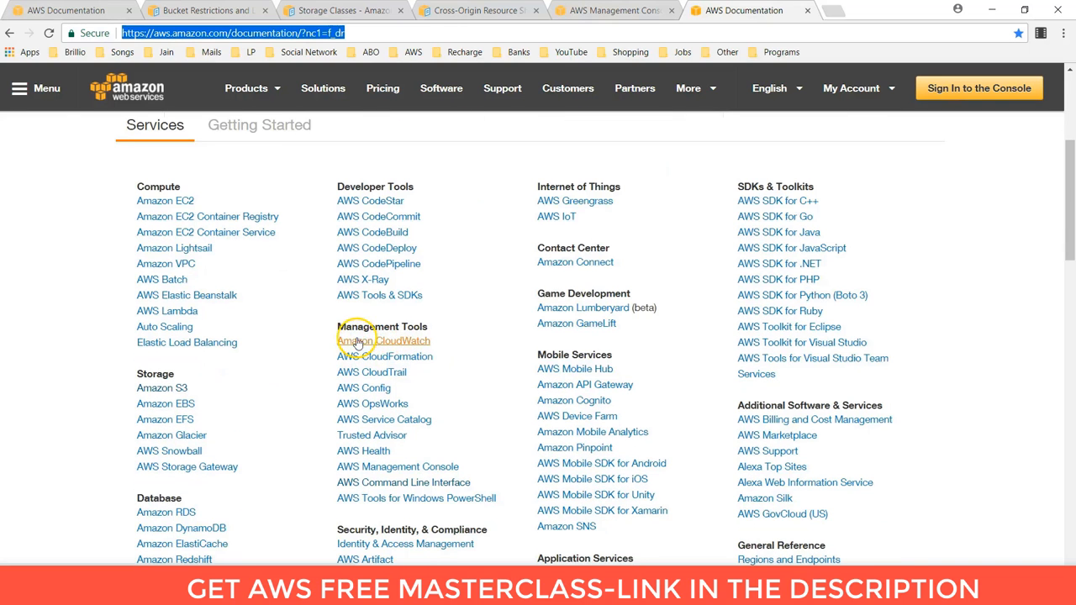
scroll(down, 3)
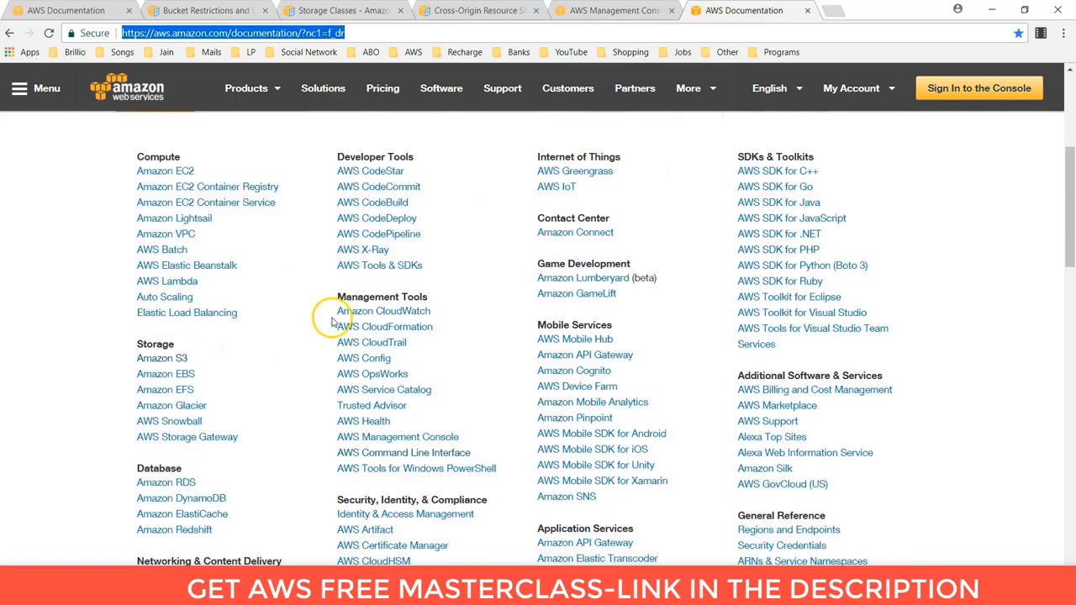
scroll(down, 3)
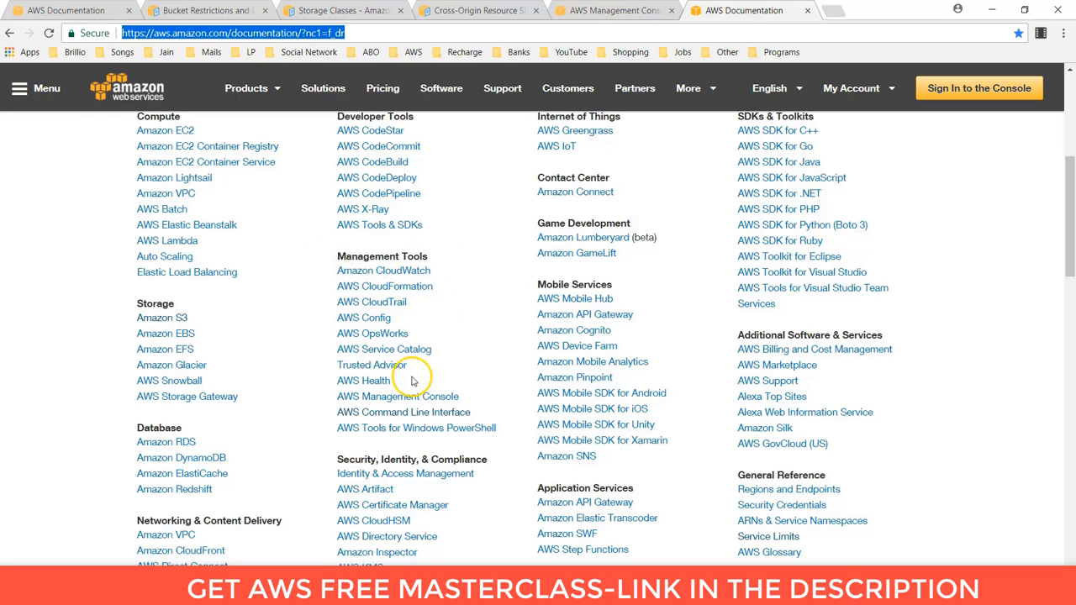
scroll(down, 3)
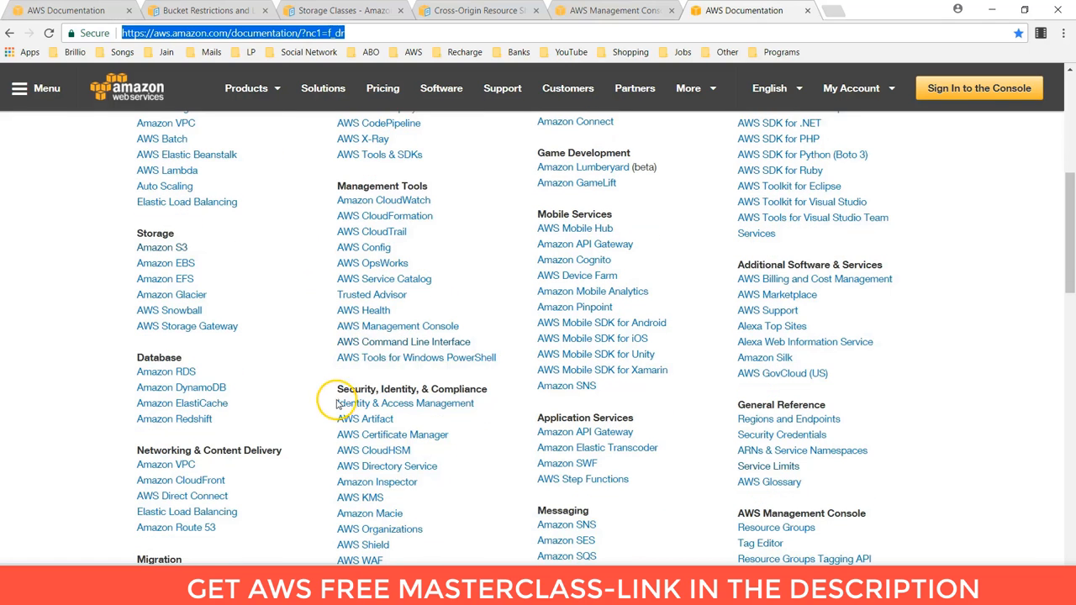
mouse_move(403, 341)
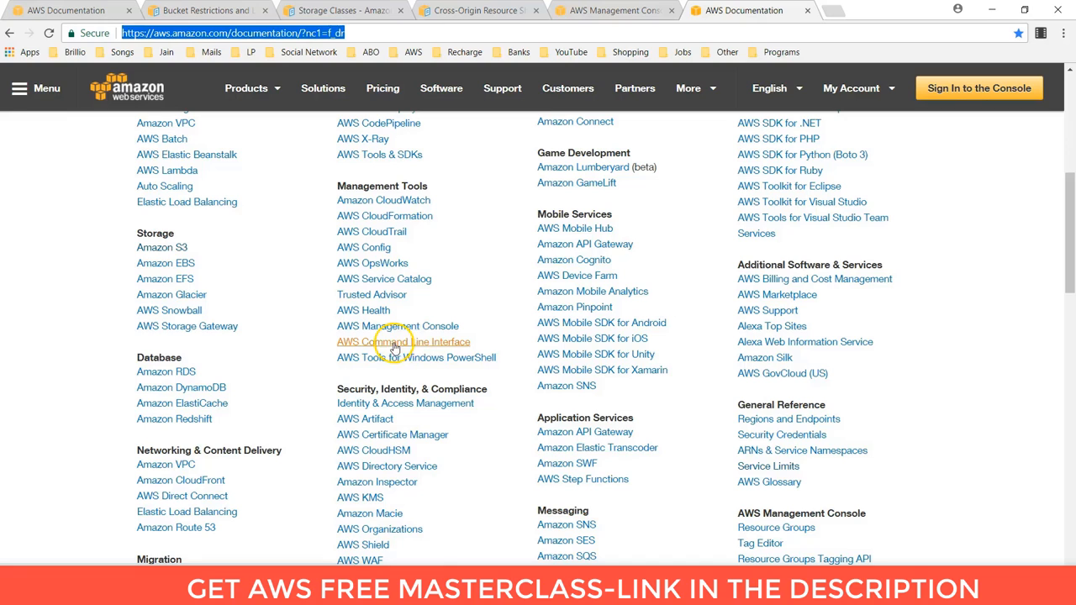
mouse_move(419, 347)
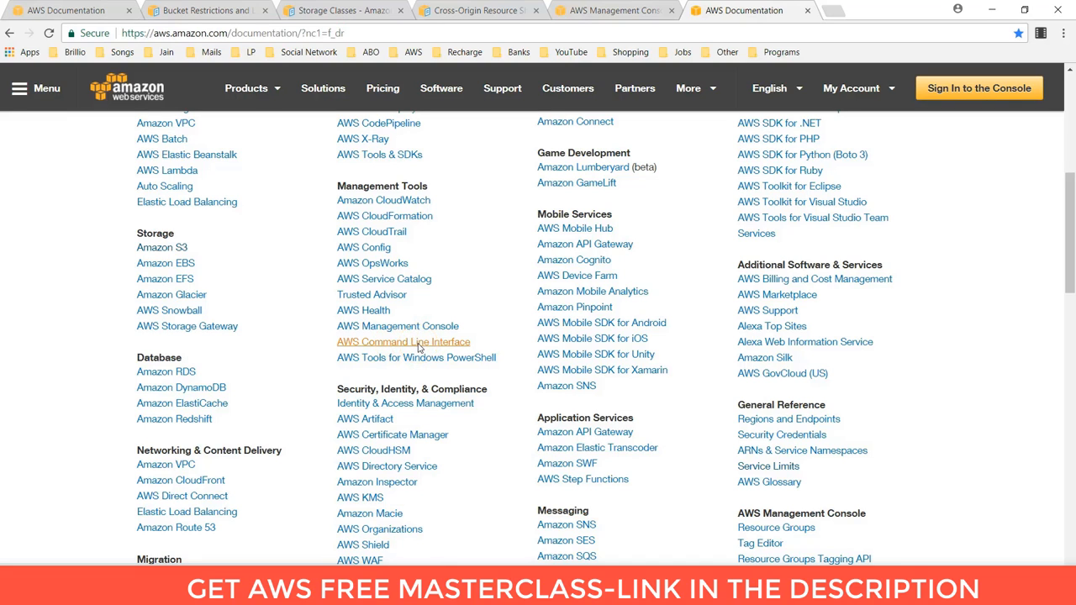
Open 'AWS Command Line Interface' under Management Tools on the documentation home page.
click(403, 341)
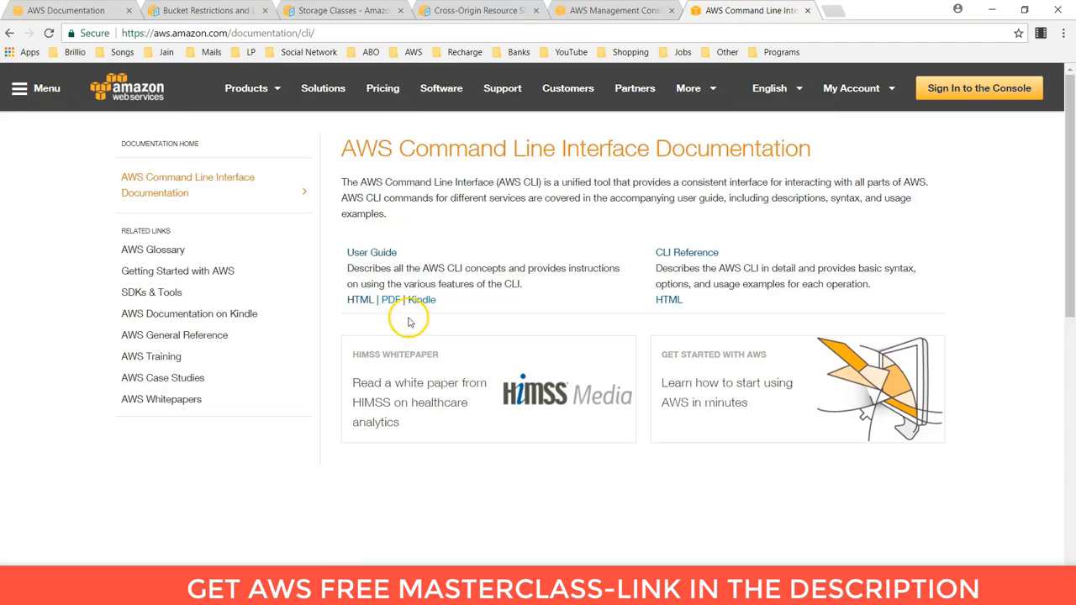
mouse_move(365, 182)
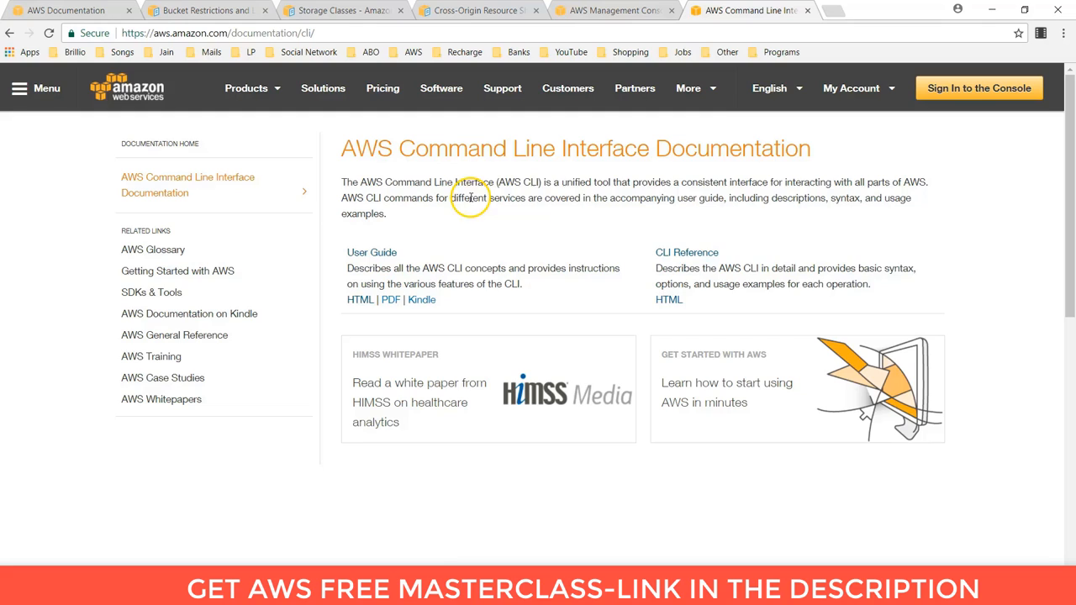
mouse_move(673, 197)
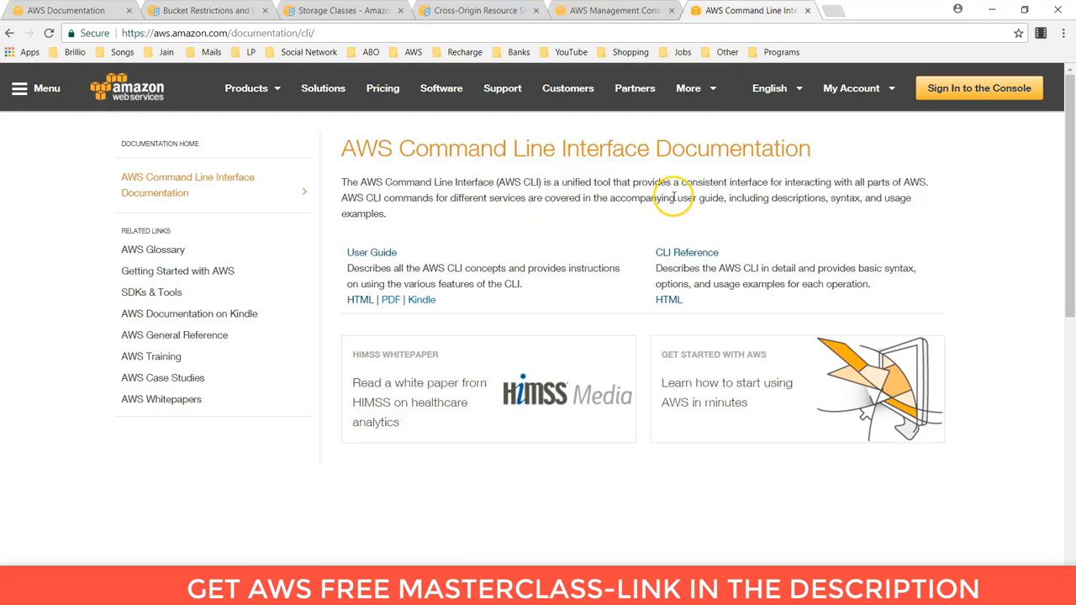
mouse_move(741, 193)
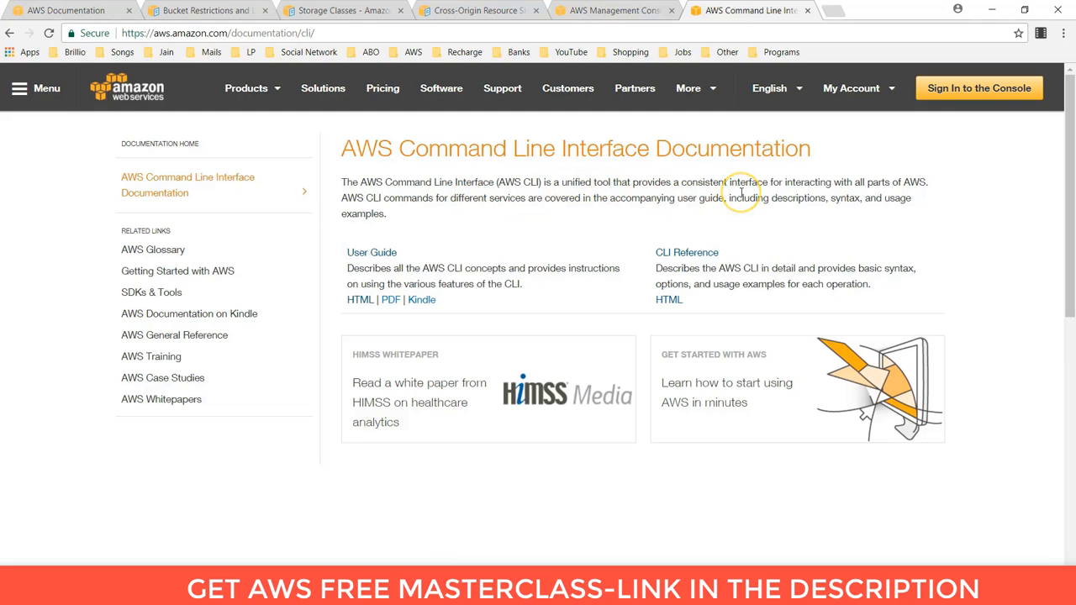
mouse_move(740, 189)
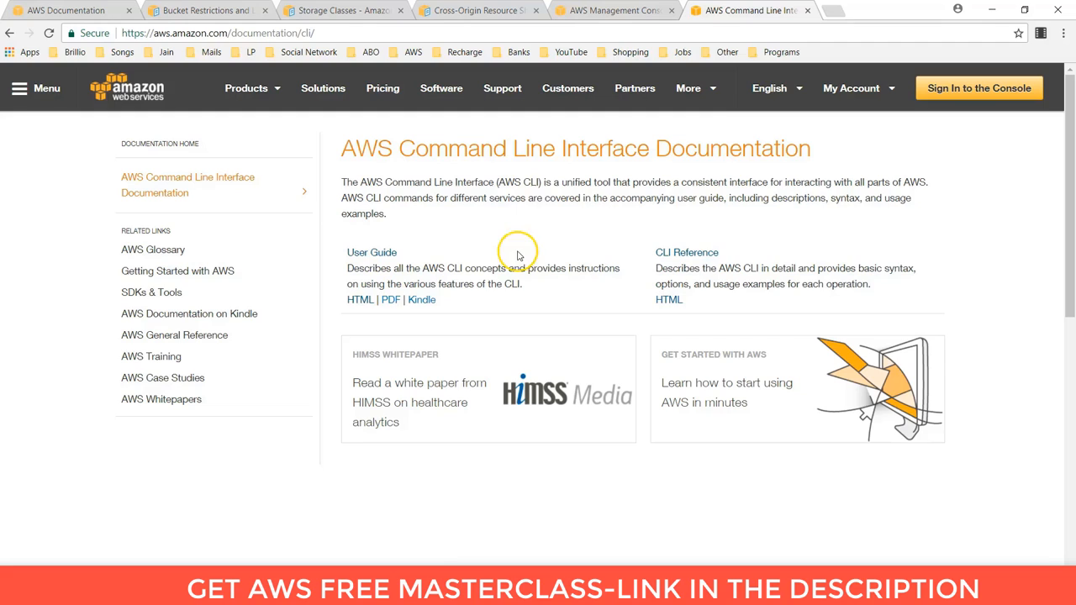
mouse_move(639, 209)
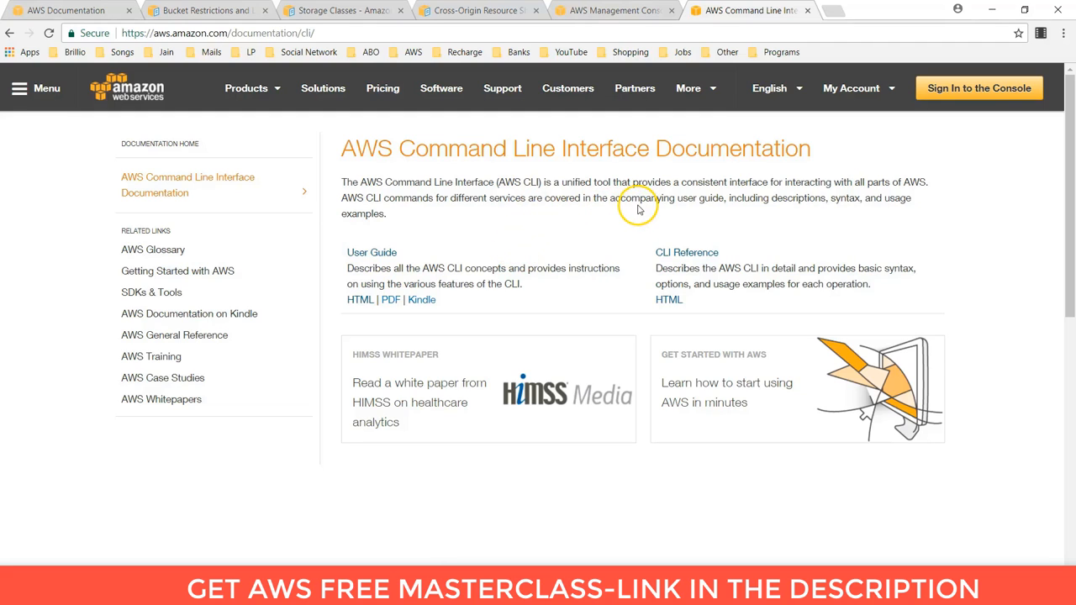
mouse_move(807, 202)
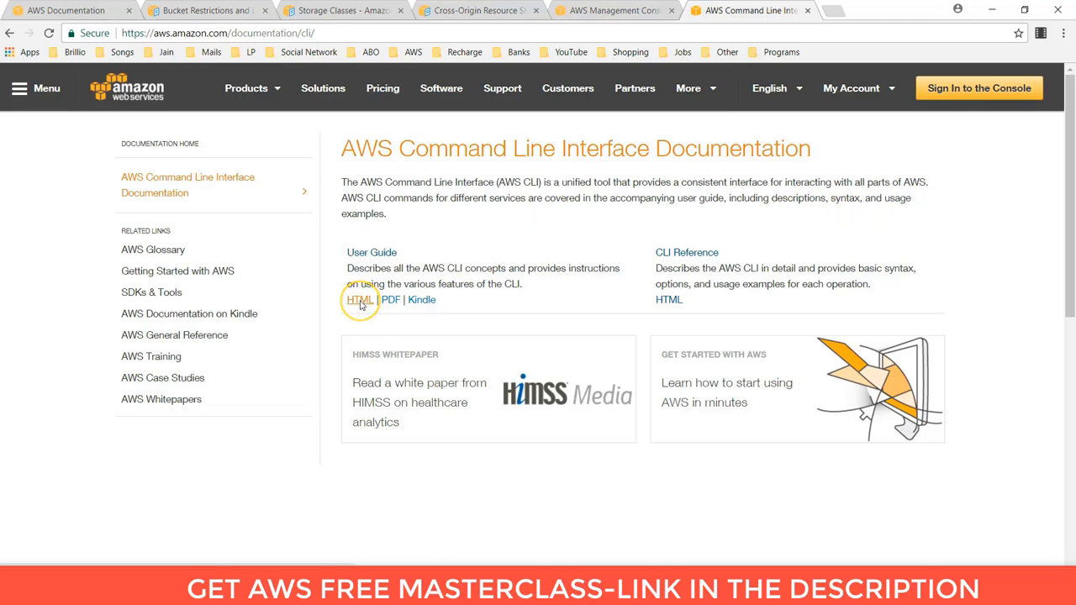
Open the CLI User Guide's Install chapter, go to Microsoft Windows, and show the MSI installer links.
click(360, 300)
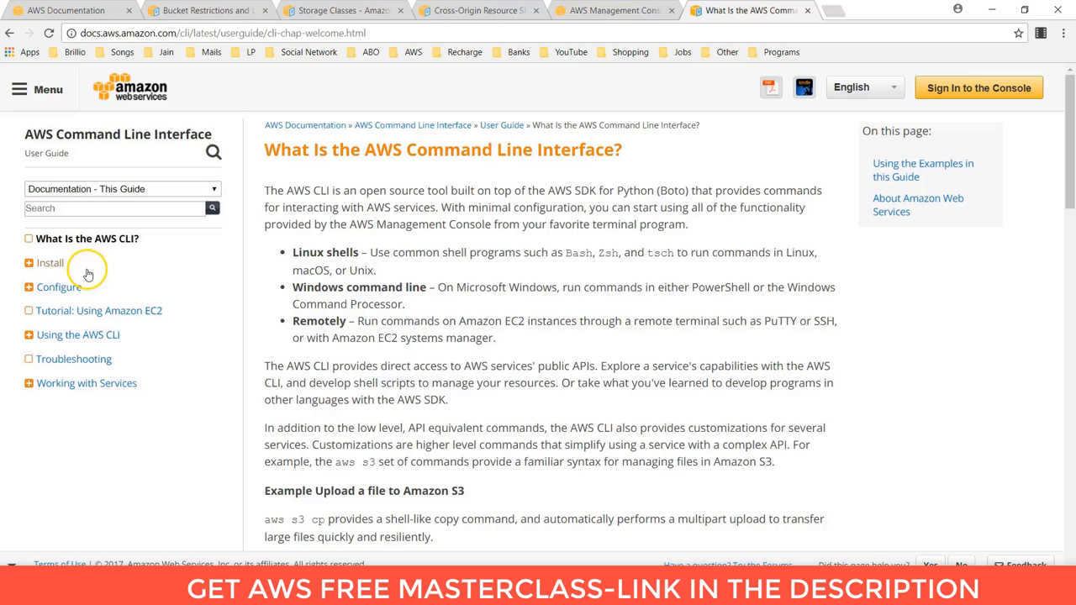
click(49, 262)
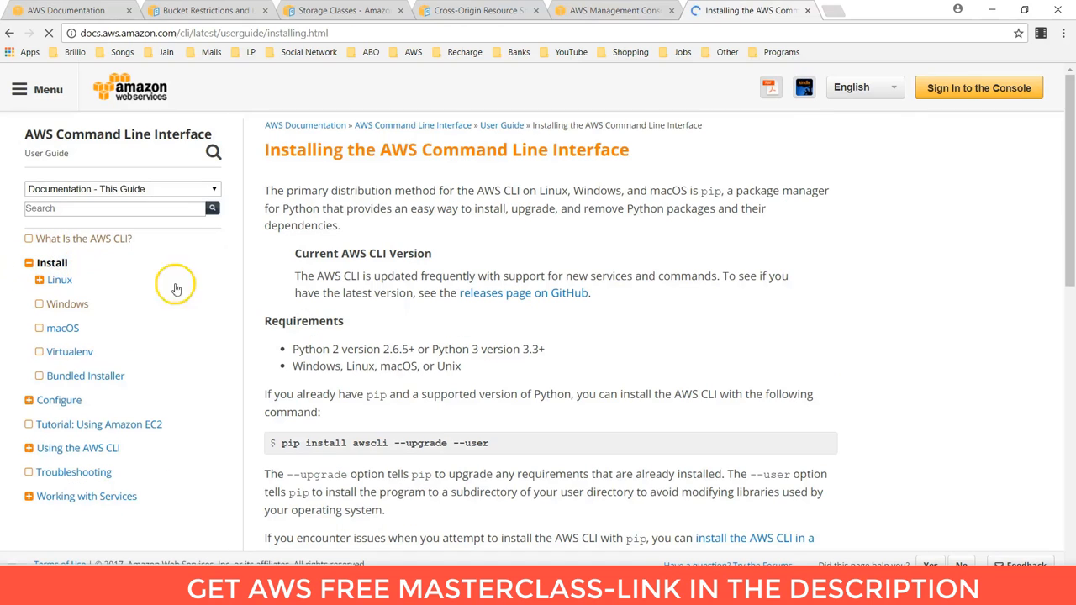
scroll(down, 3)
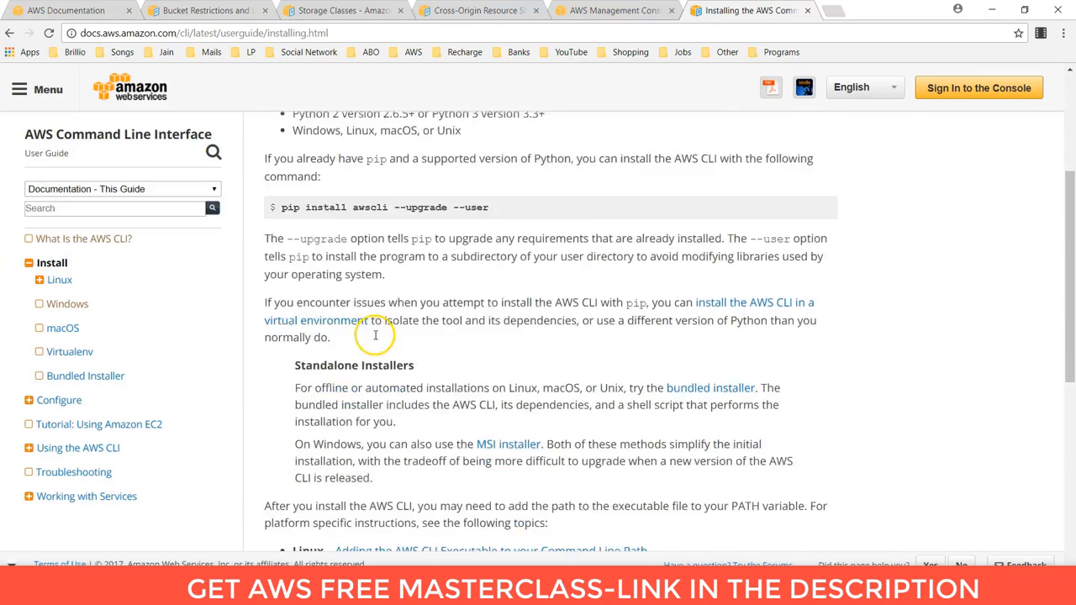
scroll(down, 3)
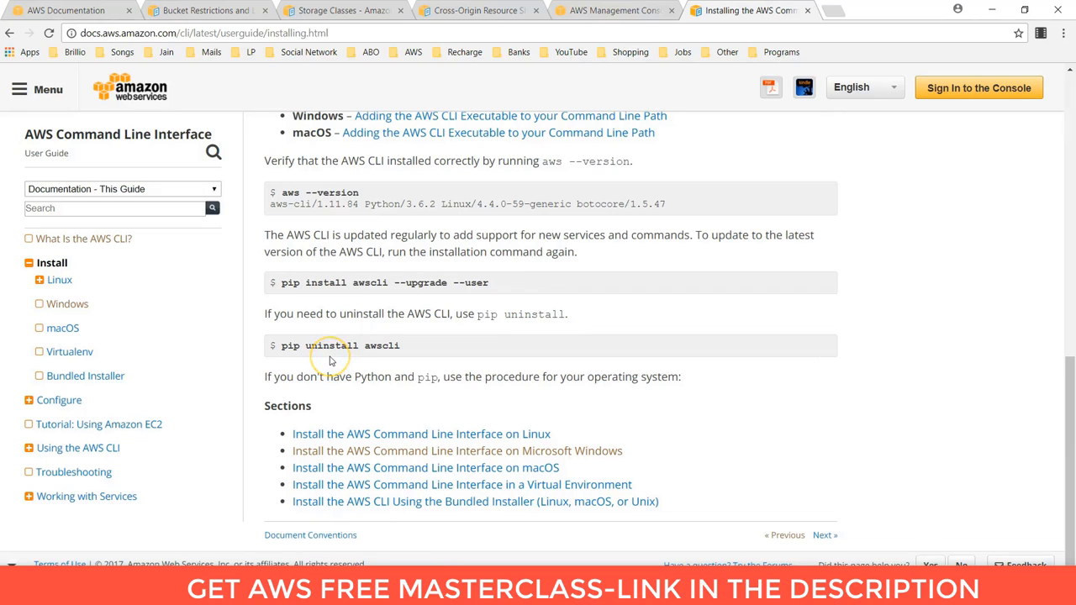
mouse_move(410, 450)
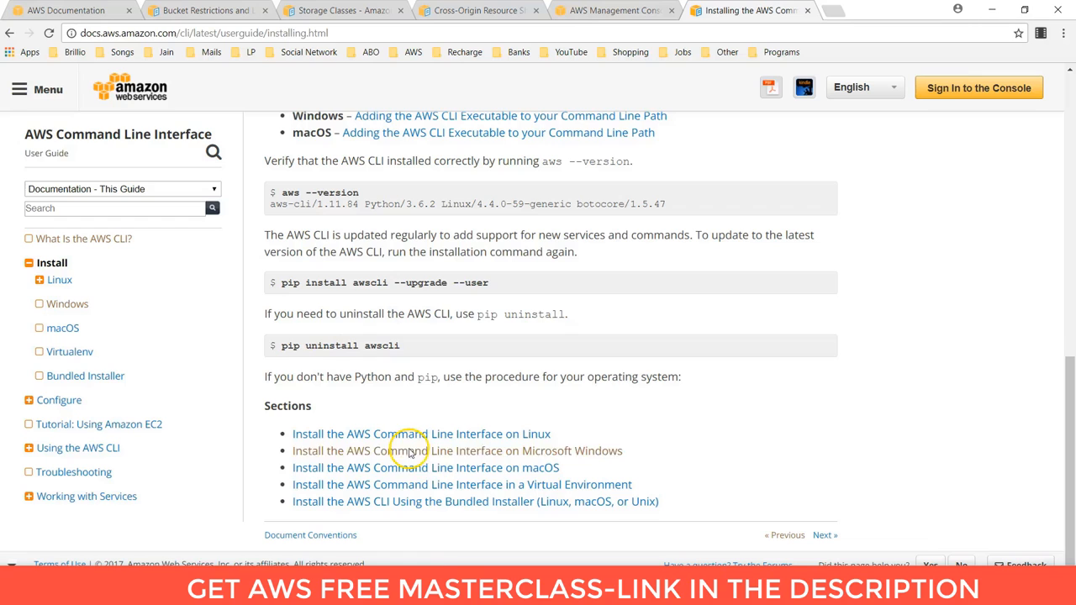
mouse_move(496, 451)
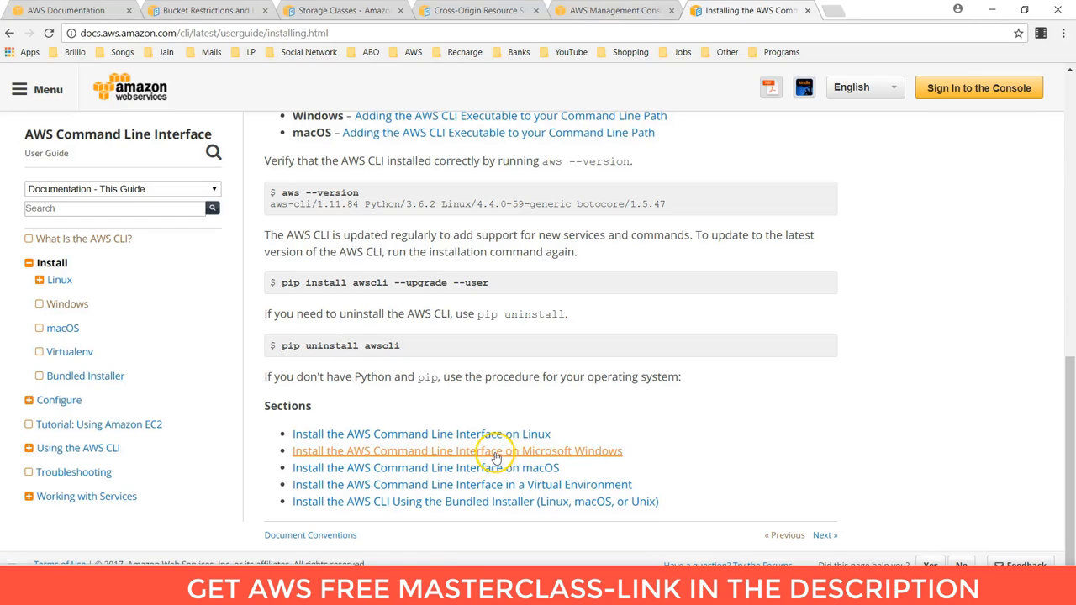
mouse_move(462, 457)
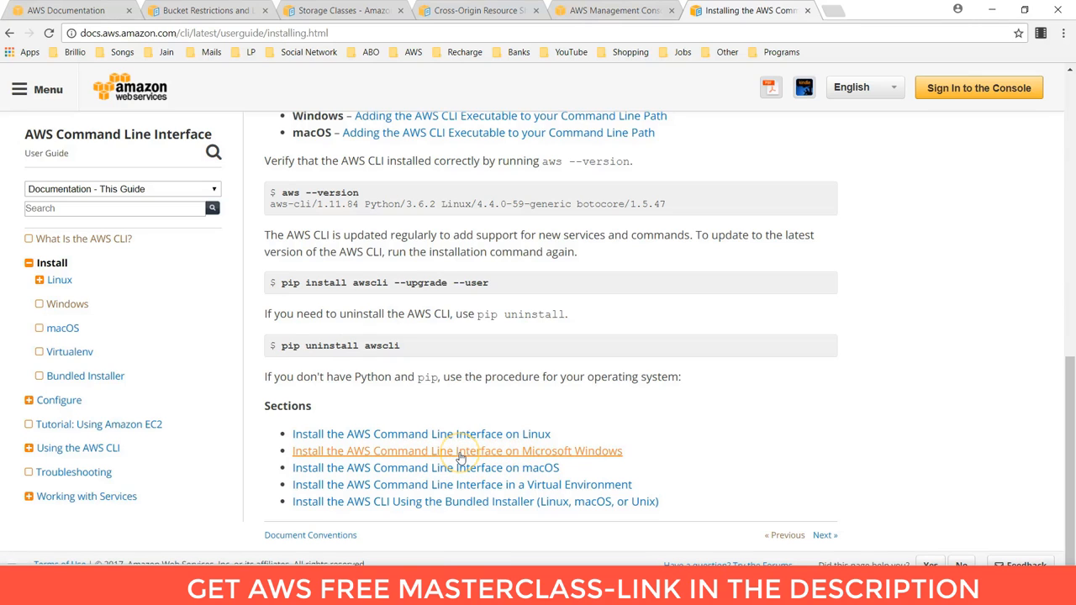
click(457, 451)
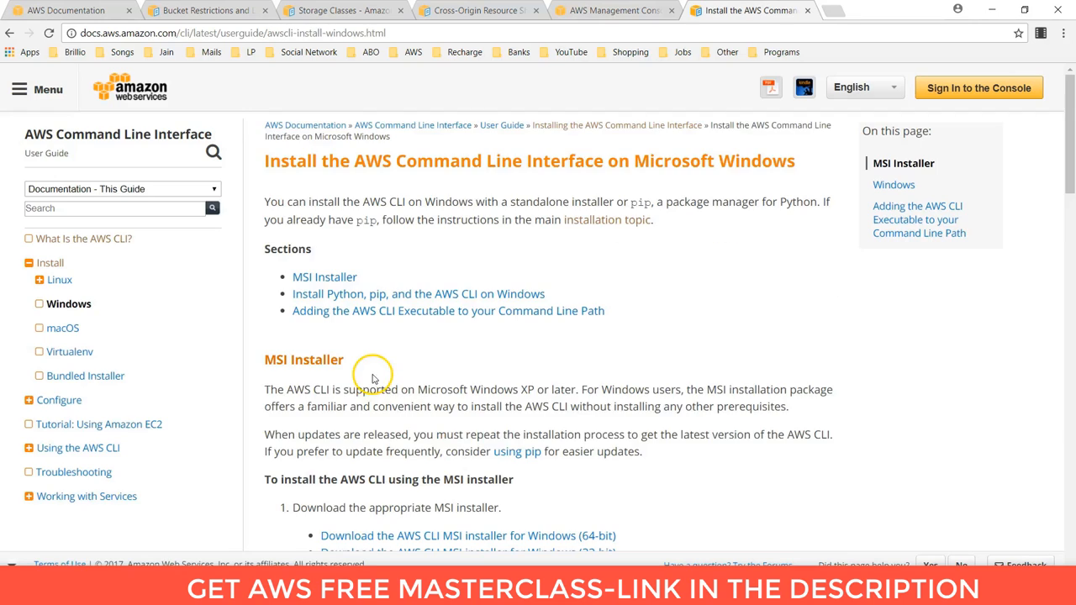
scroll(down, 3)
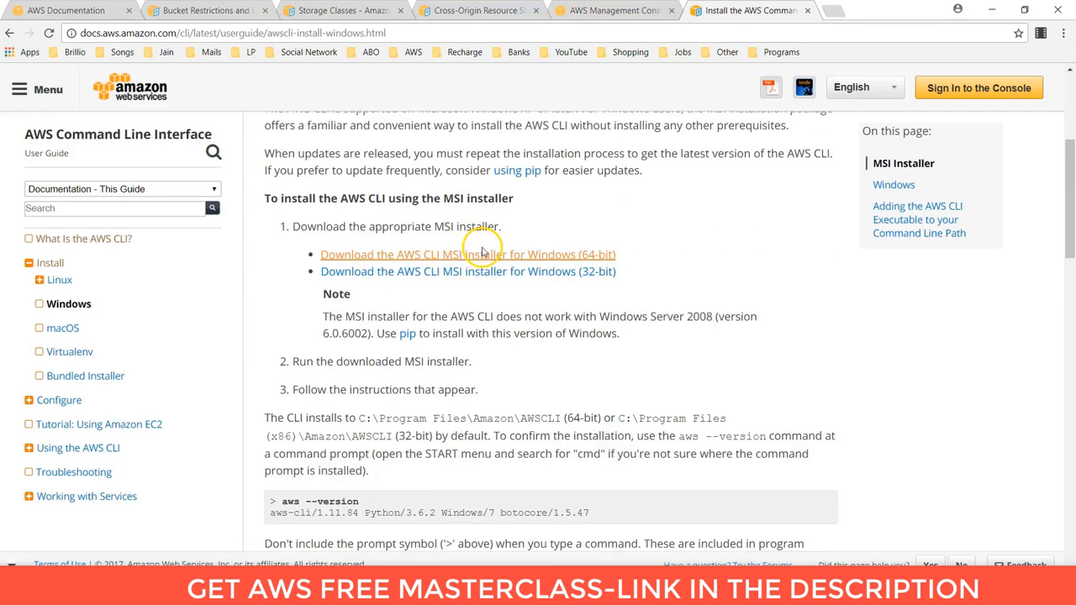
mouse_move(631, 260)
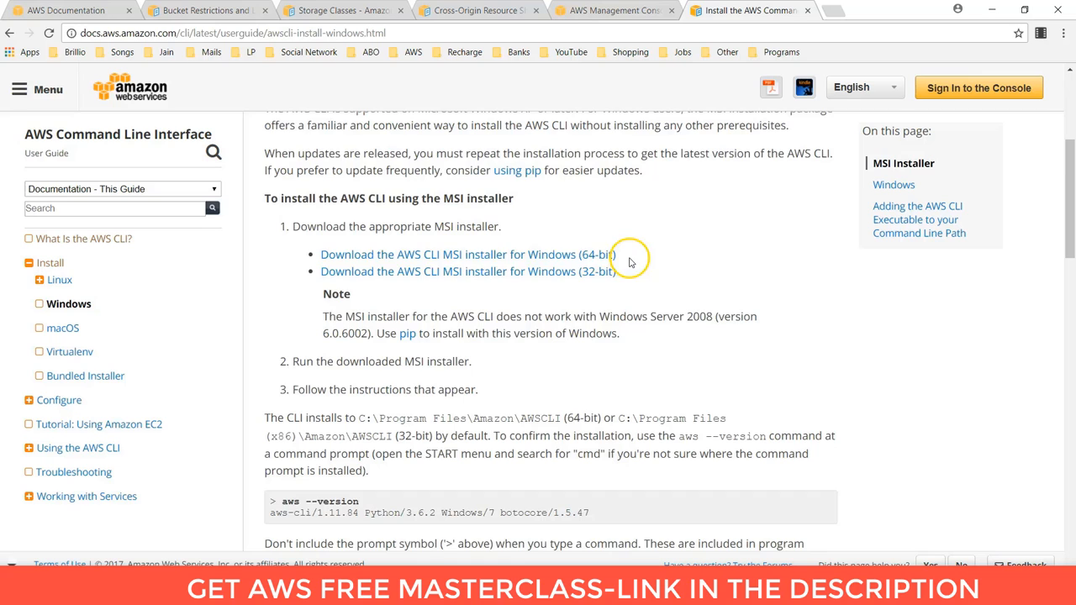
mouse_move(500, 271)
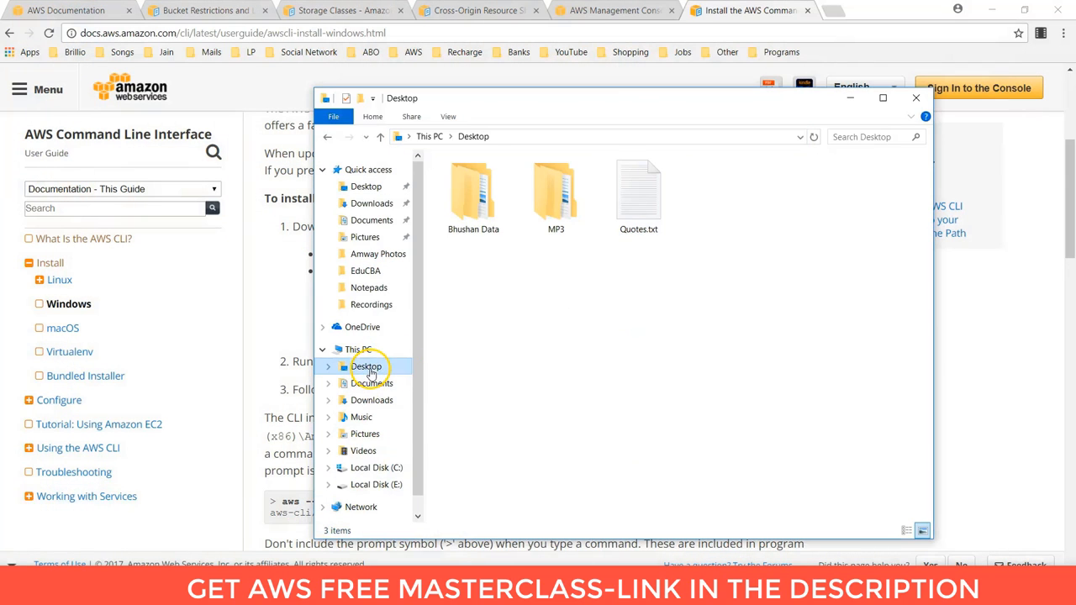
Go to C:\Program Files\Amazon\AWSCLI and start a Command Prompt there with cmd.
click(357, 349)
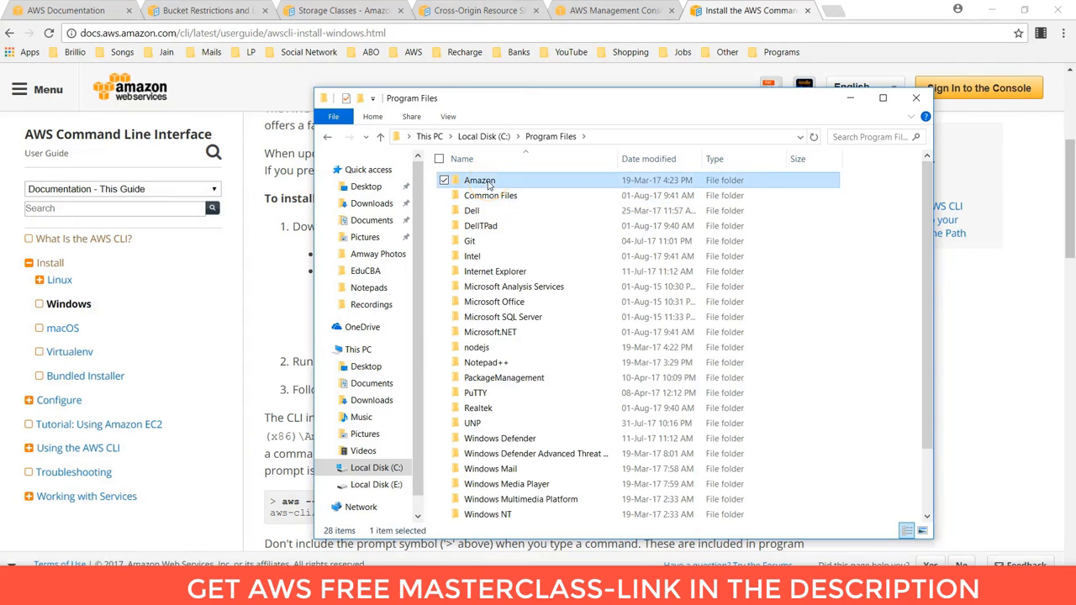
double_click(479, 180)
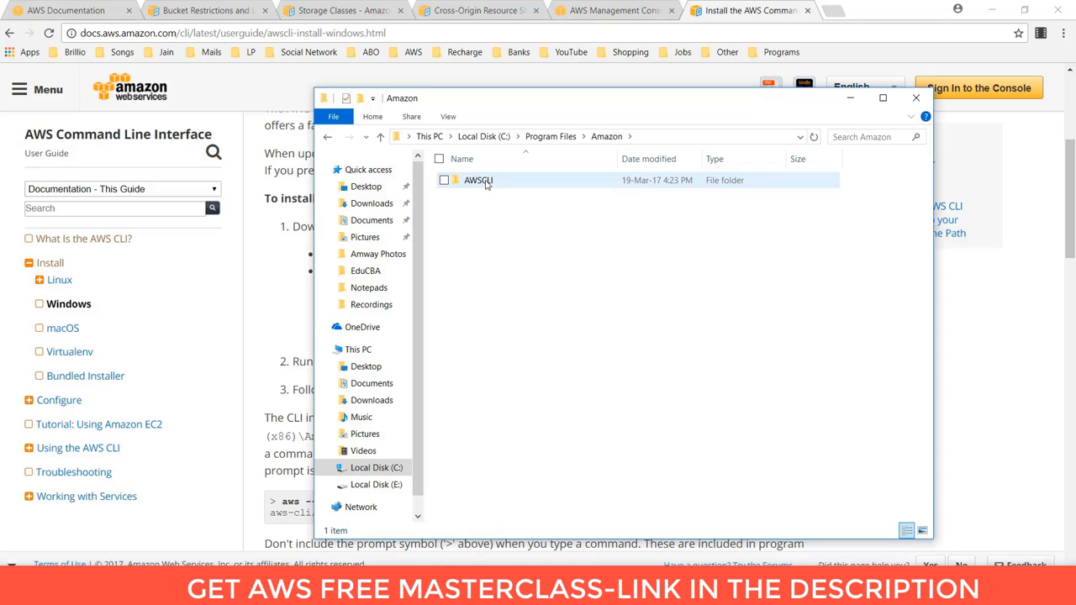
double_click(478, 179)
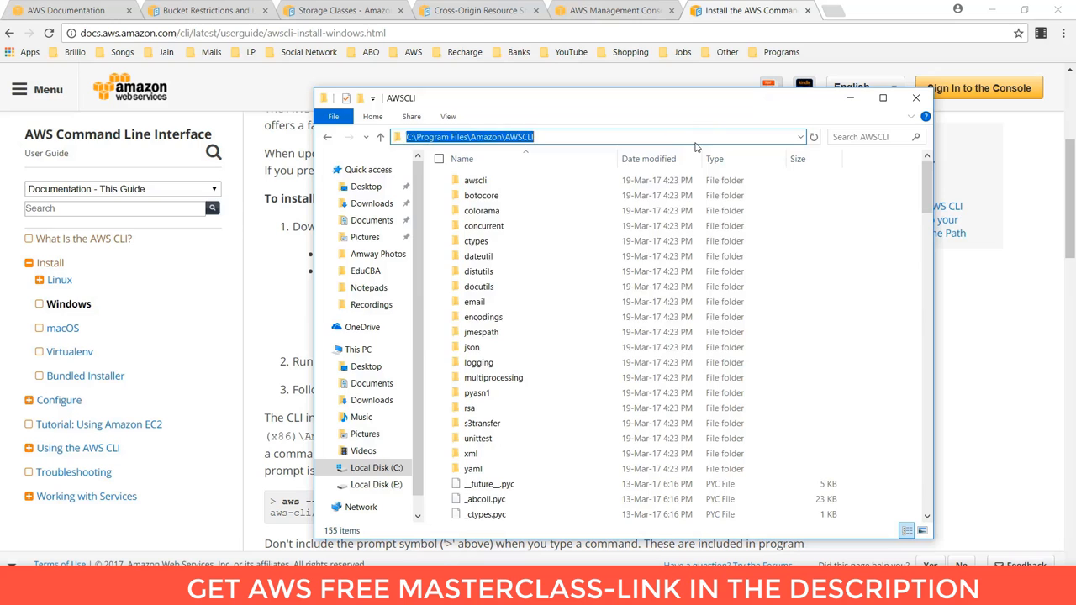
text(cmd)
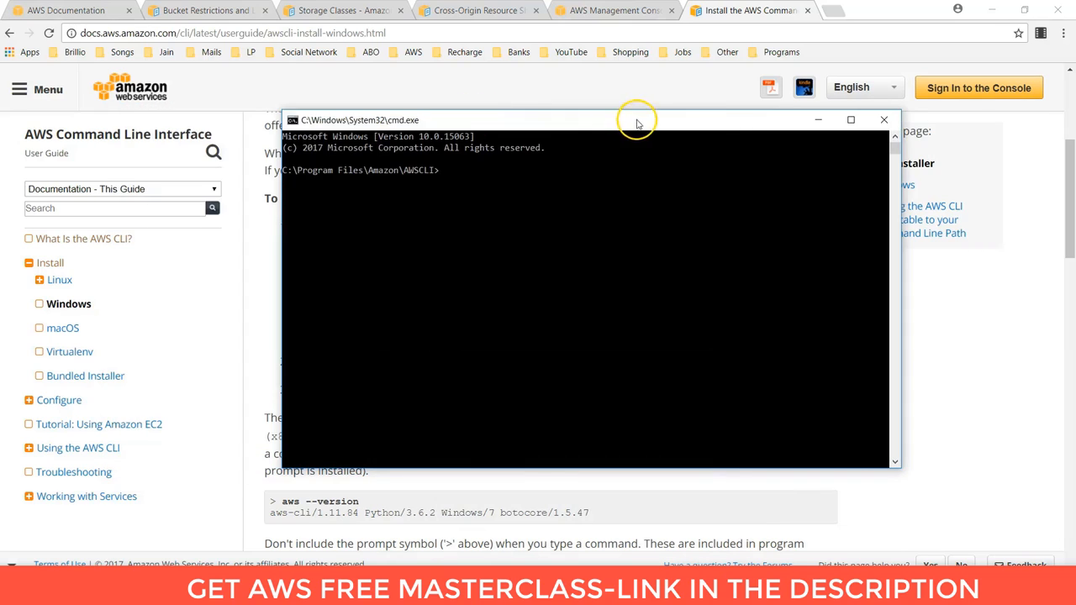
mouse_move(526, 206)
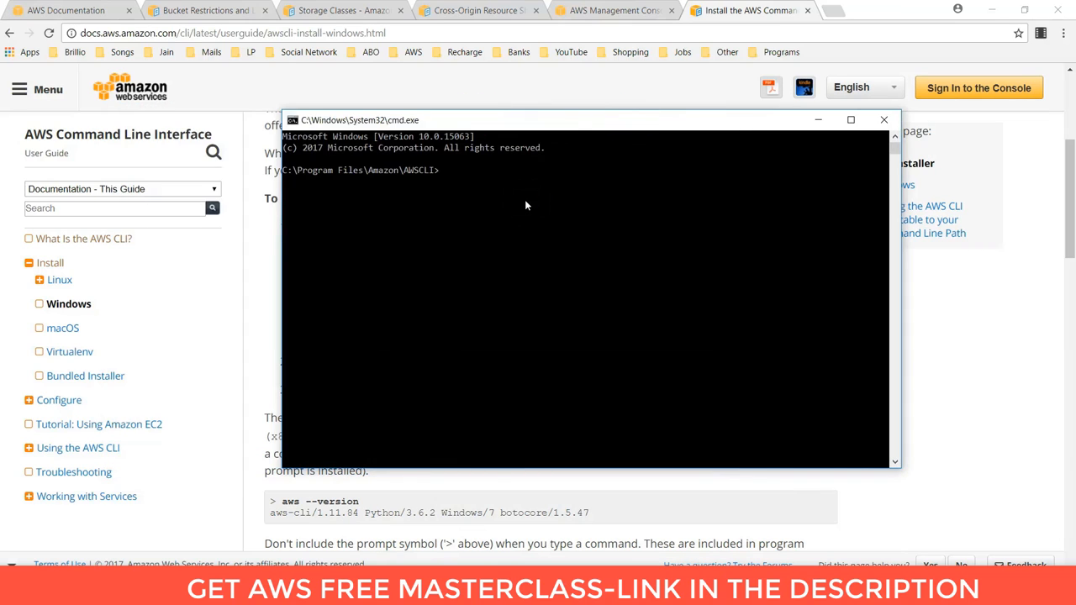
mouse_move(530, 485)
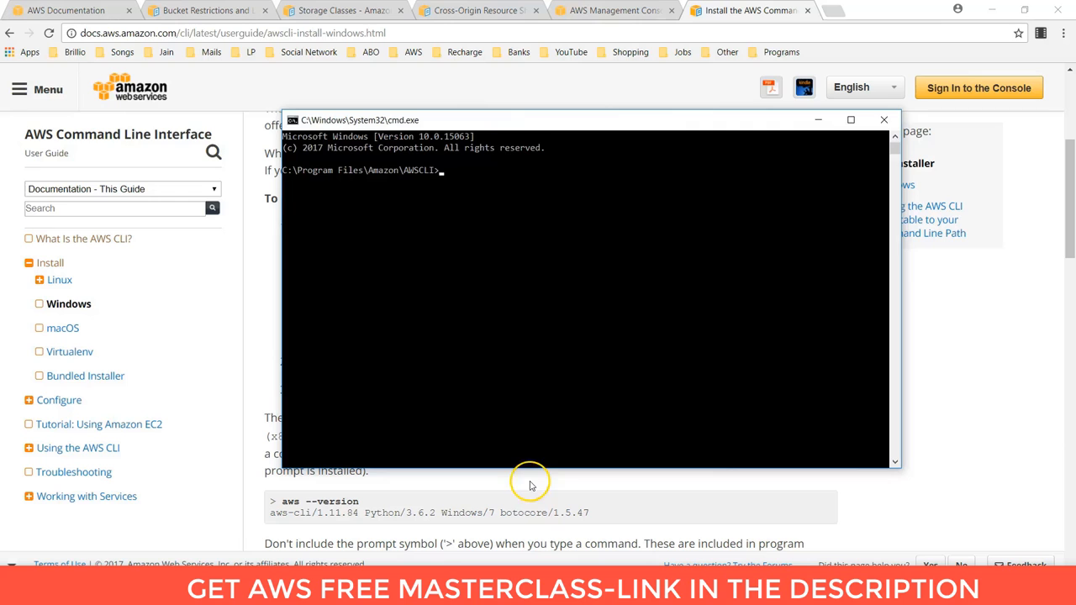
mouse_move(840, 16)
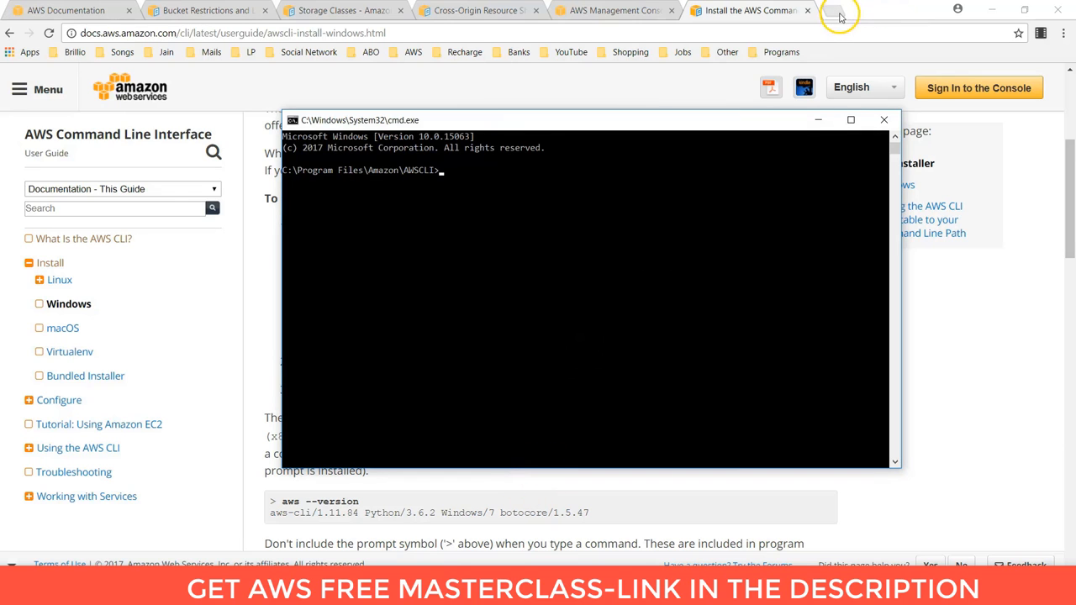
In a new tab, reach the AWS Command Line Interface docs and open the CLI Reference HTML.
click(838, 15)
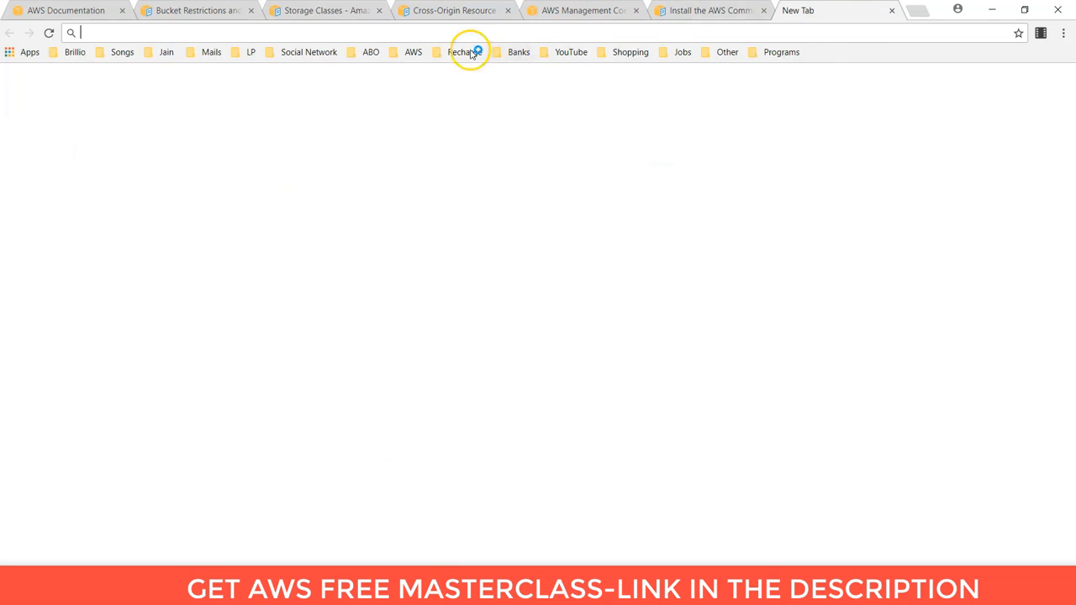
click(413, 52)
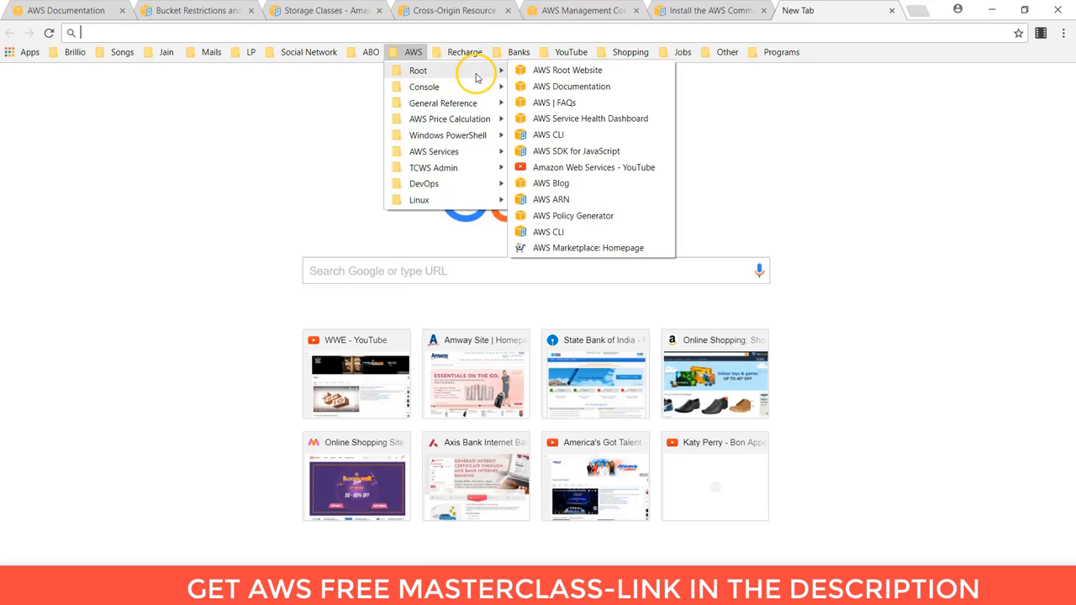
click(570, 87)
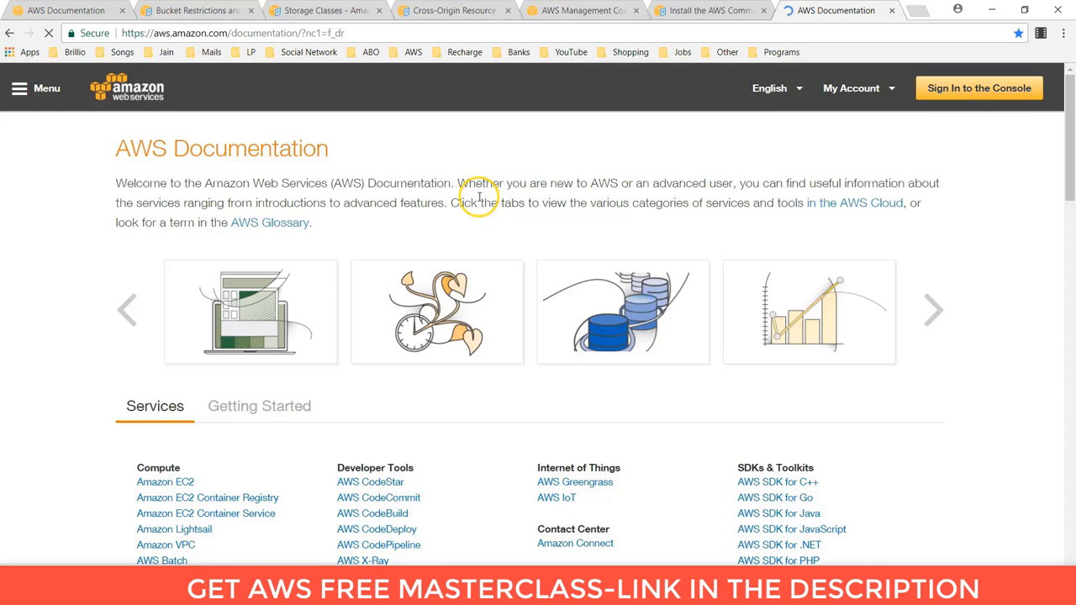
scroll(down, 3)
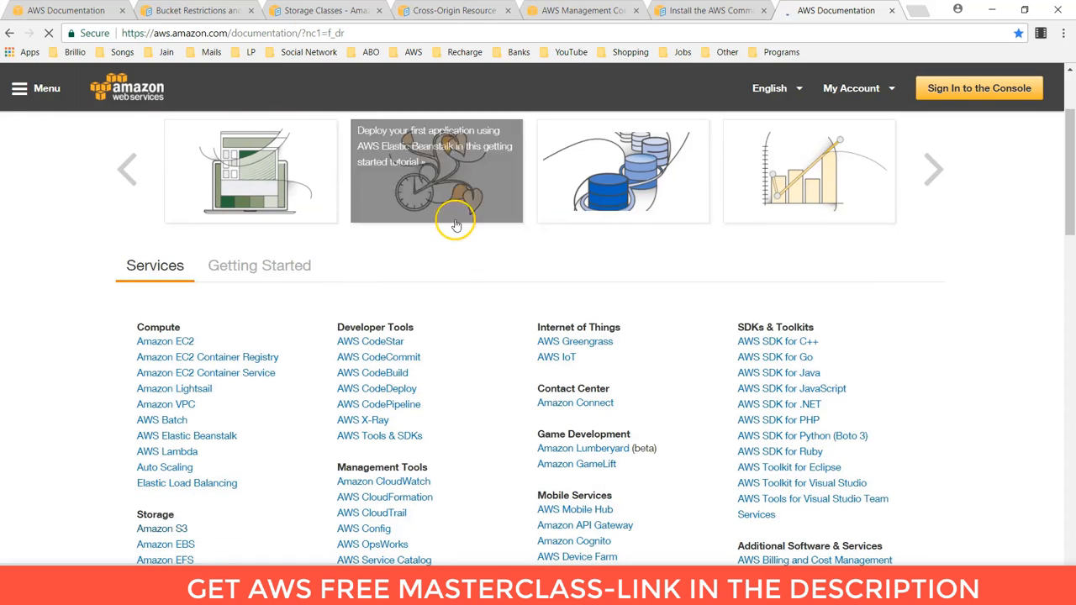
scroll(down, 3)
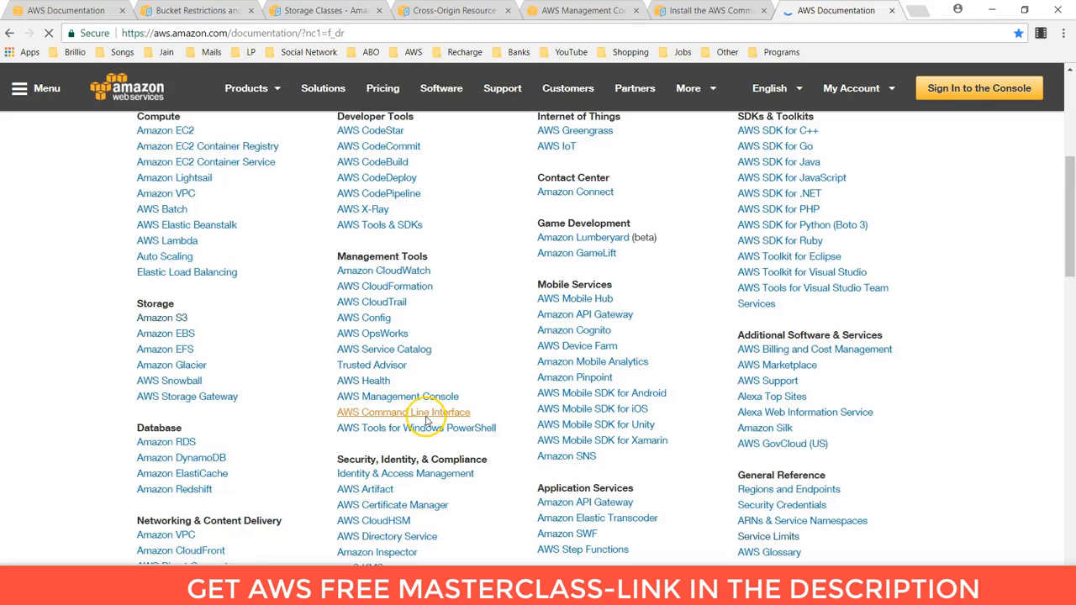
click(403, 412)
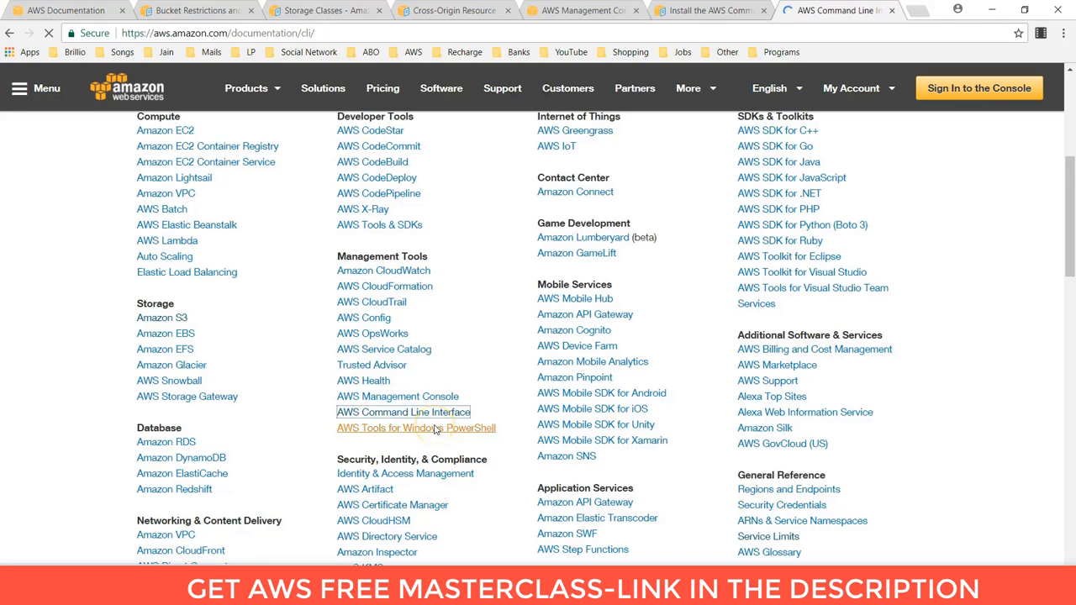
click(402, 412)
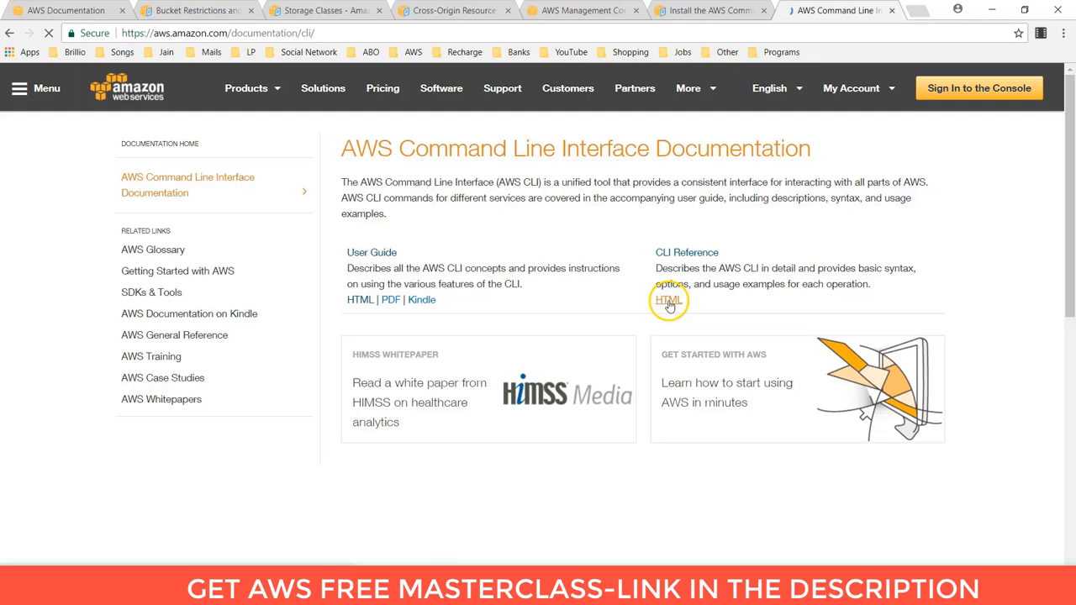
click(668, 300)
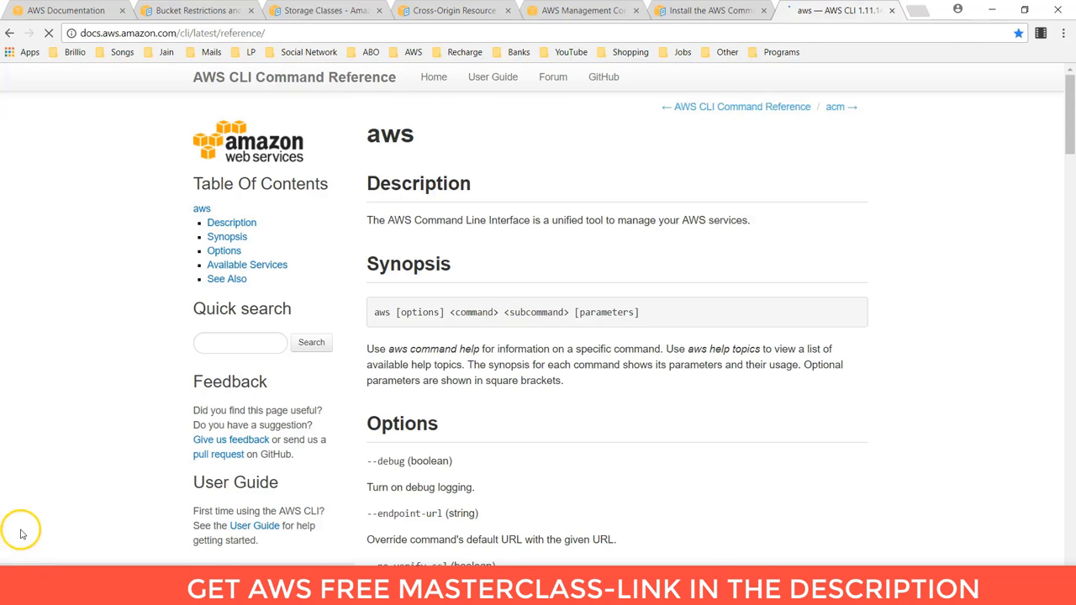
mouse_move(186, 455)
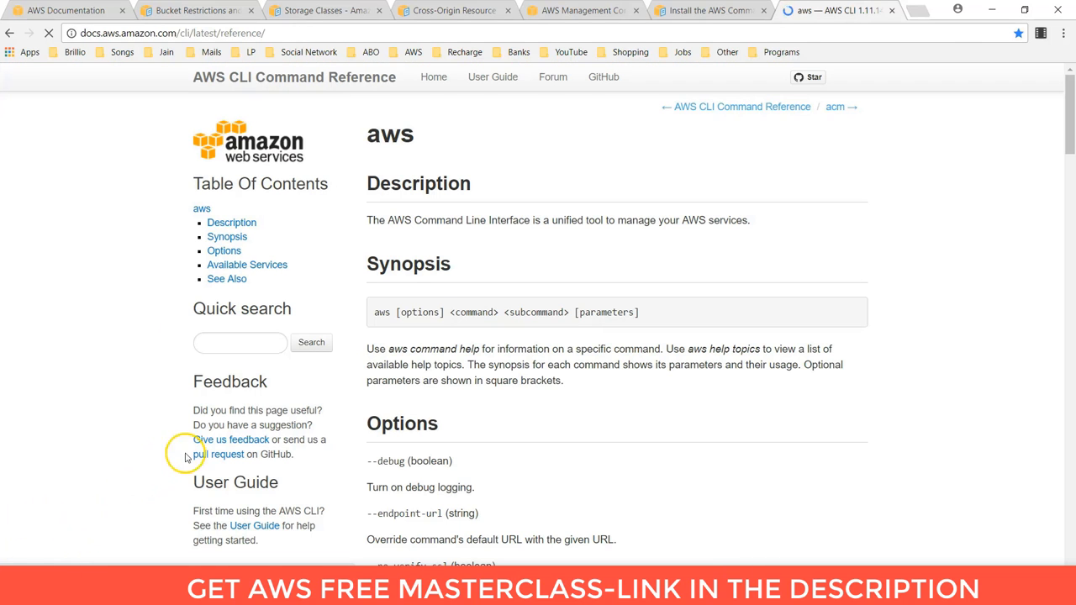
Find s3api in the CLI Reference and browse its Available Commands list.
scroll(down, 3)
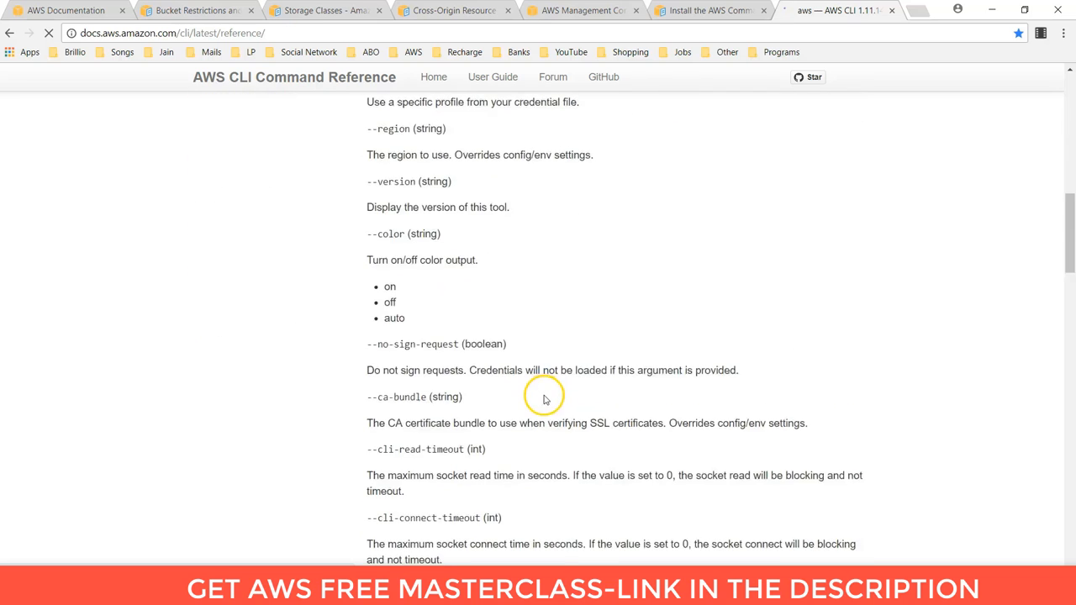
scroll(down, 3)
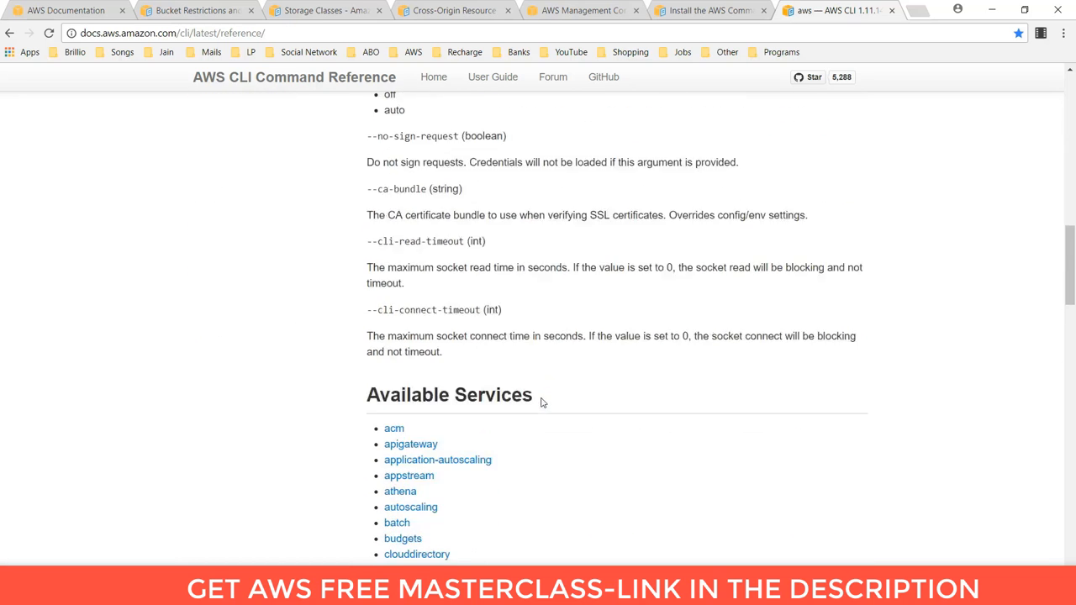
scroll(down, 3)
text(s3)
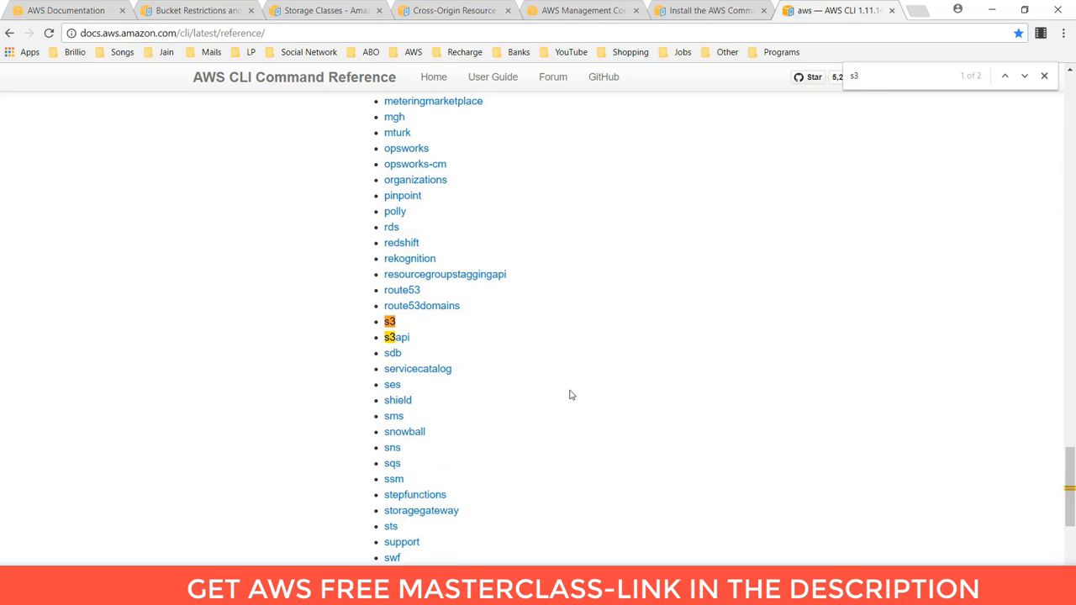
click(396, 337)
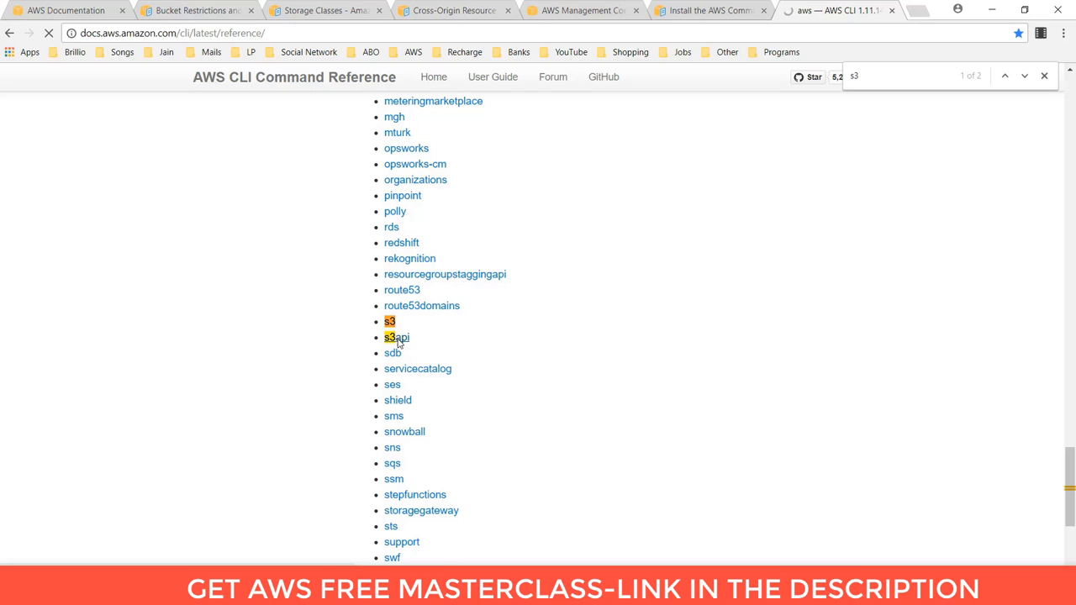
mouse_move(577, 532)
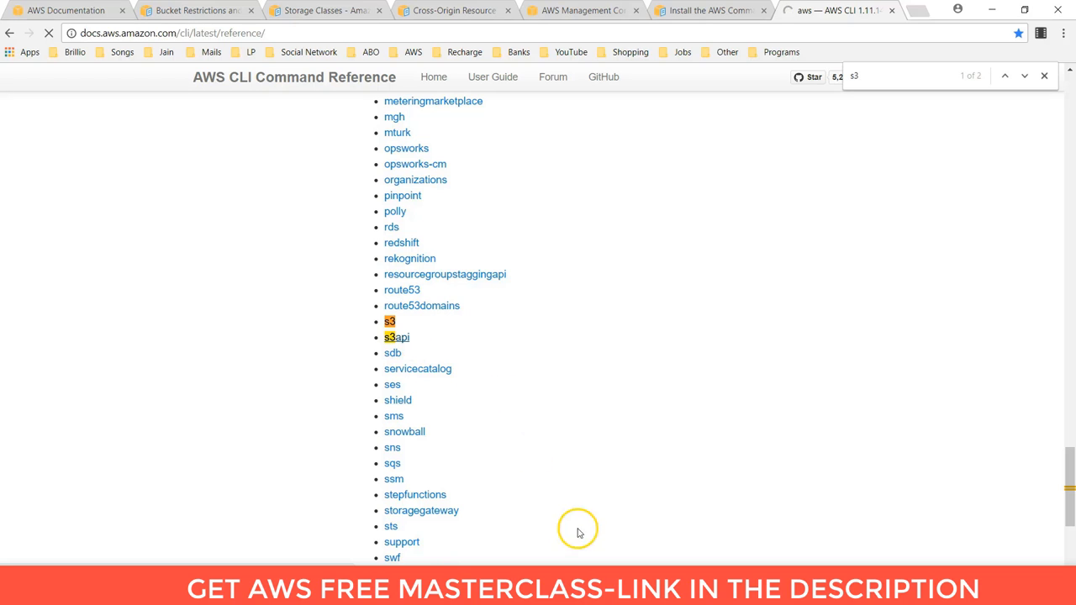
click(397, 337)
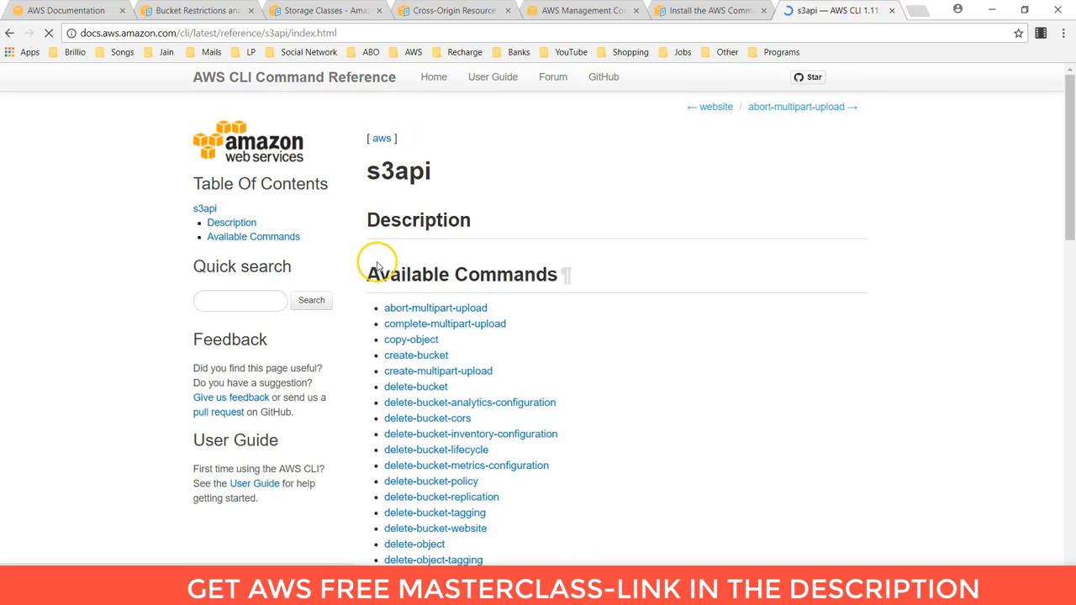
scroll(down, 3)
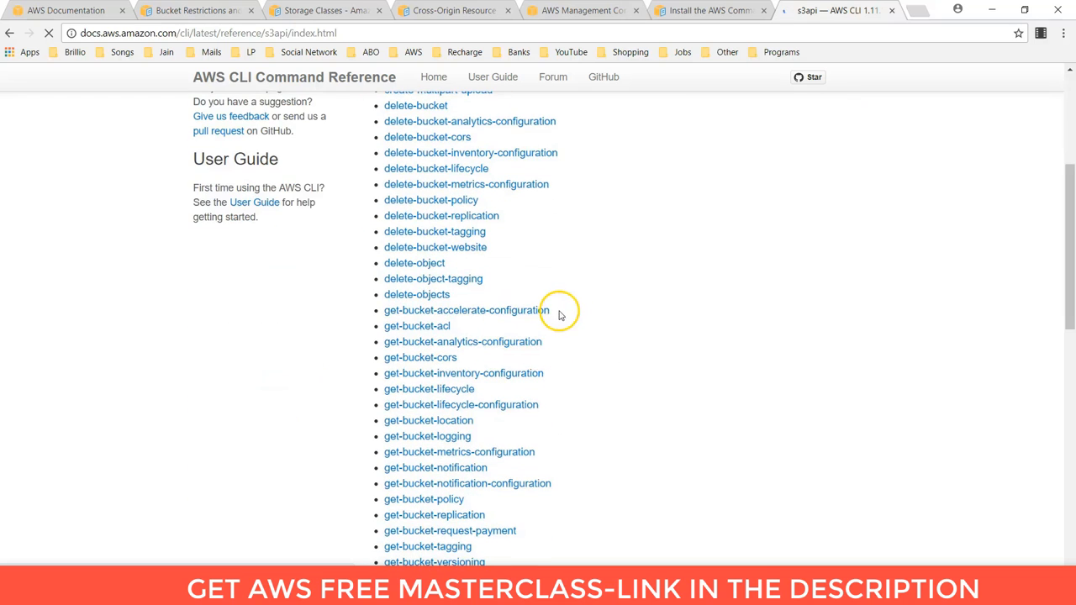
scroll(down, 3)
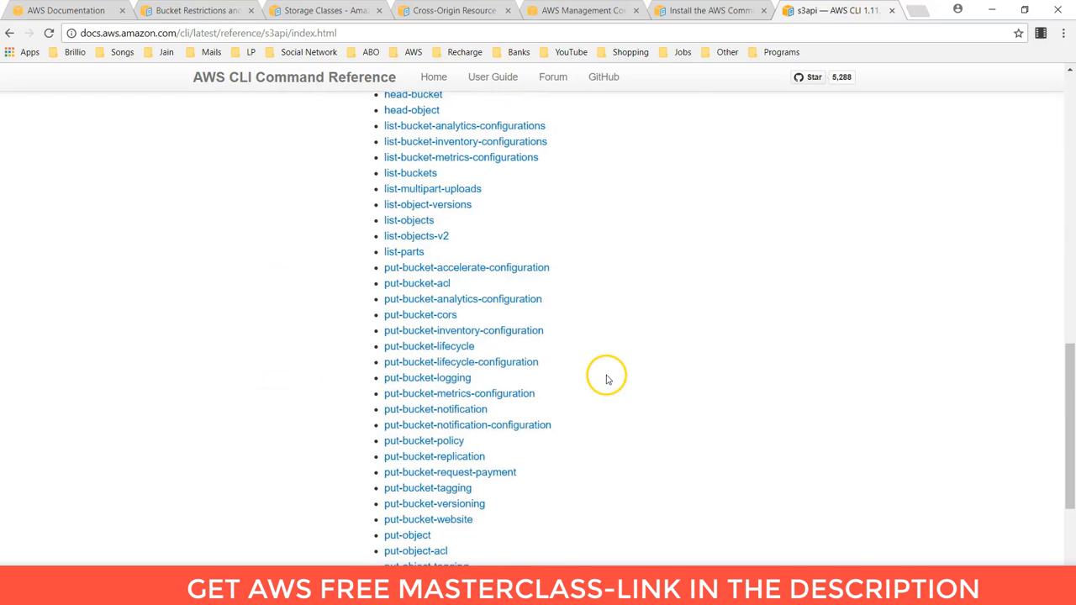
scroll(up, 3)
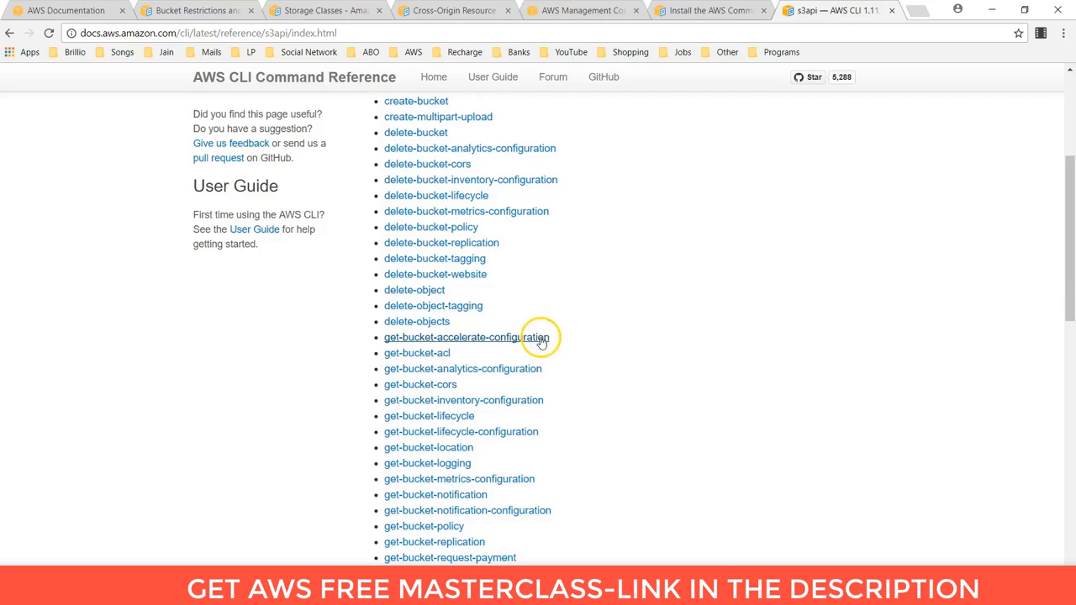
scroll(up, 3)
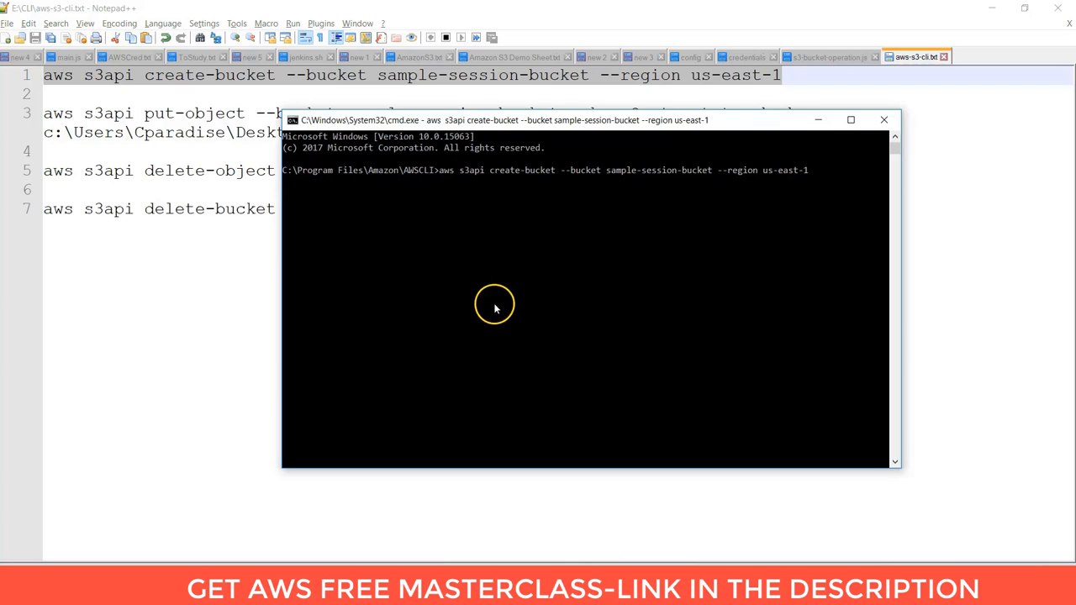
mouse_move(475, 301)
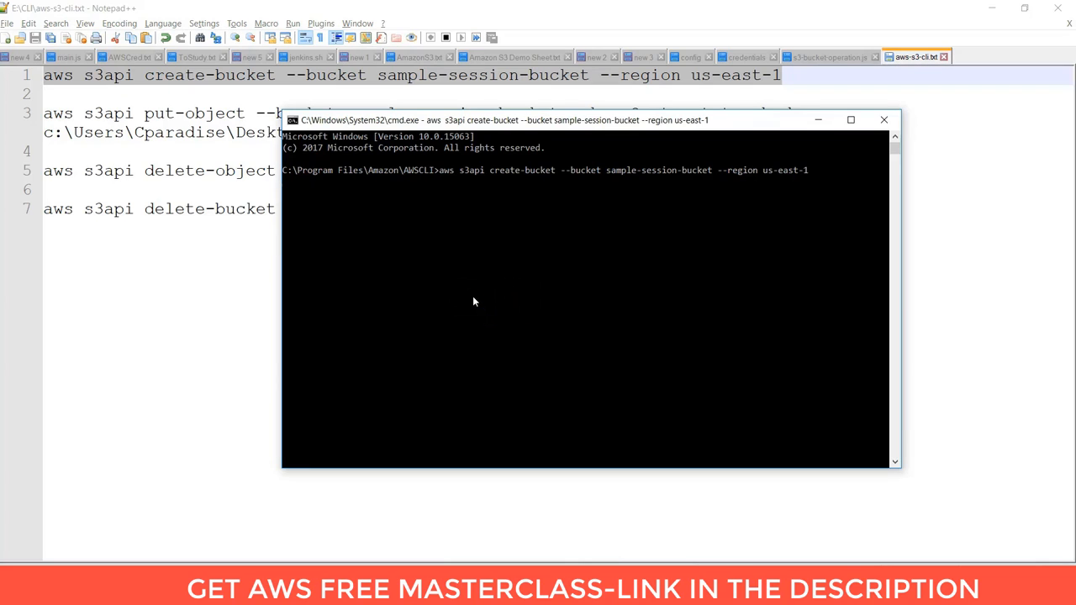
Run the pasted create-bucket command for sample-session-bucket in us-east-1.
key(Return)
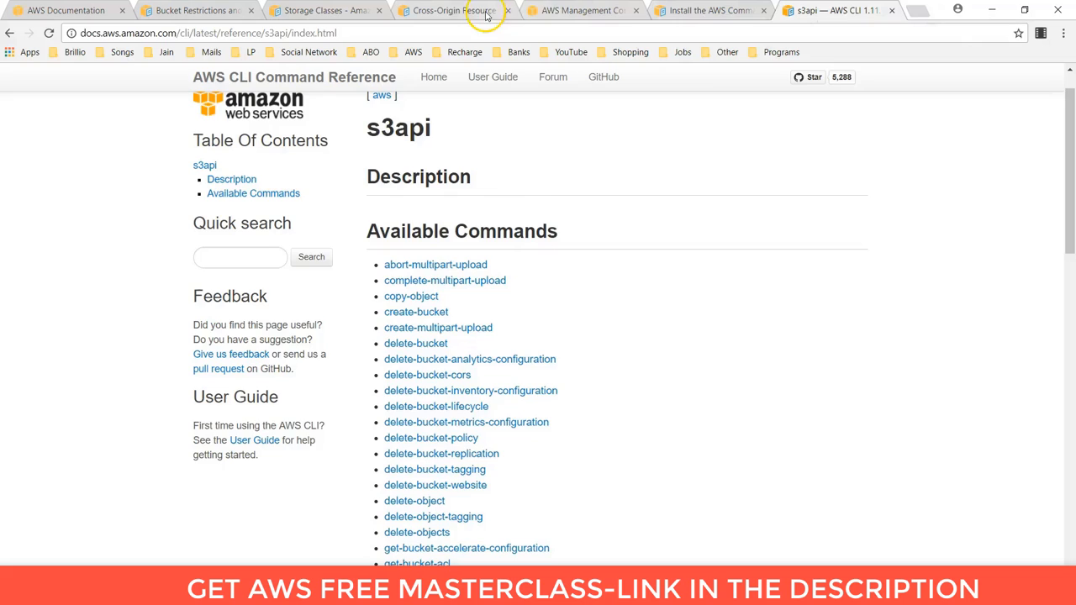
Search the S3 console for 'sampl', open sample-session-bucket, and confirm it has no objects.
click(582, 10)
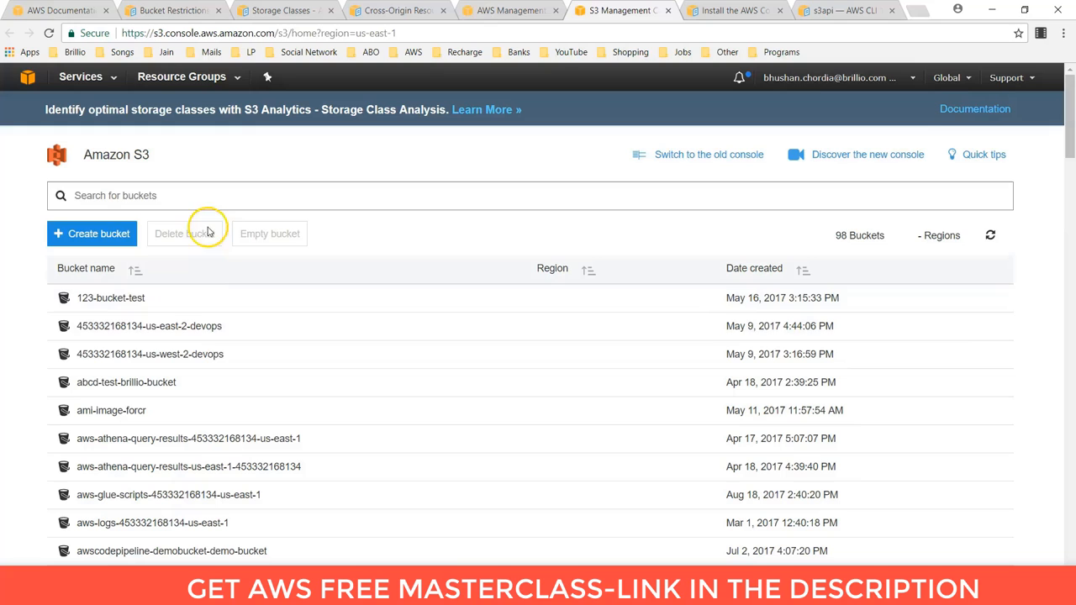
text(sampl)
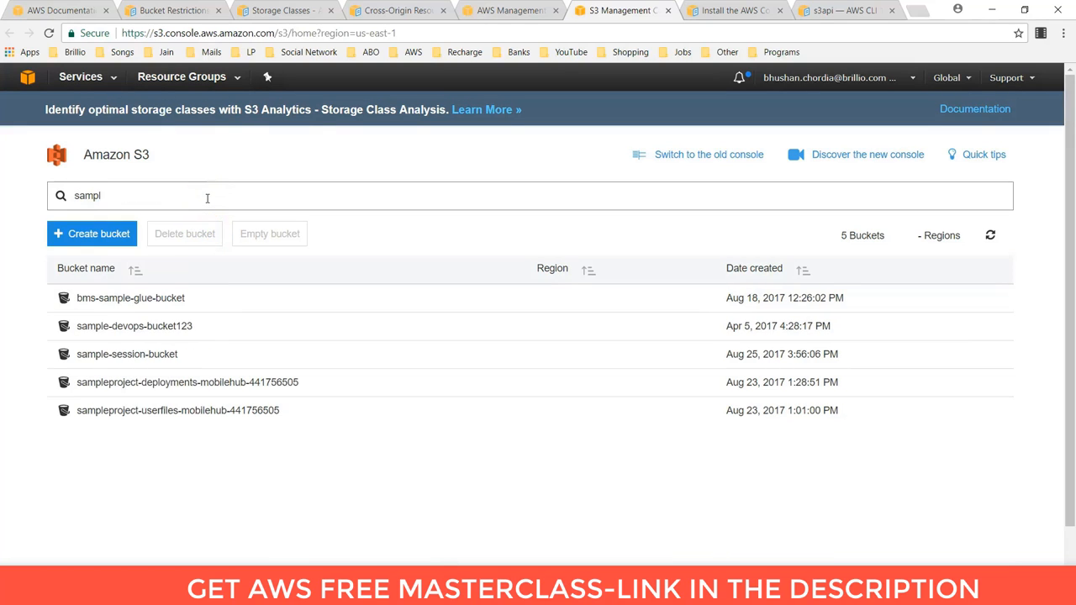
click(127, 354)
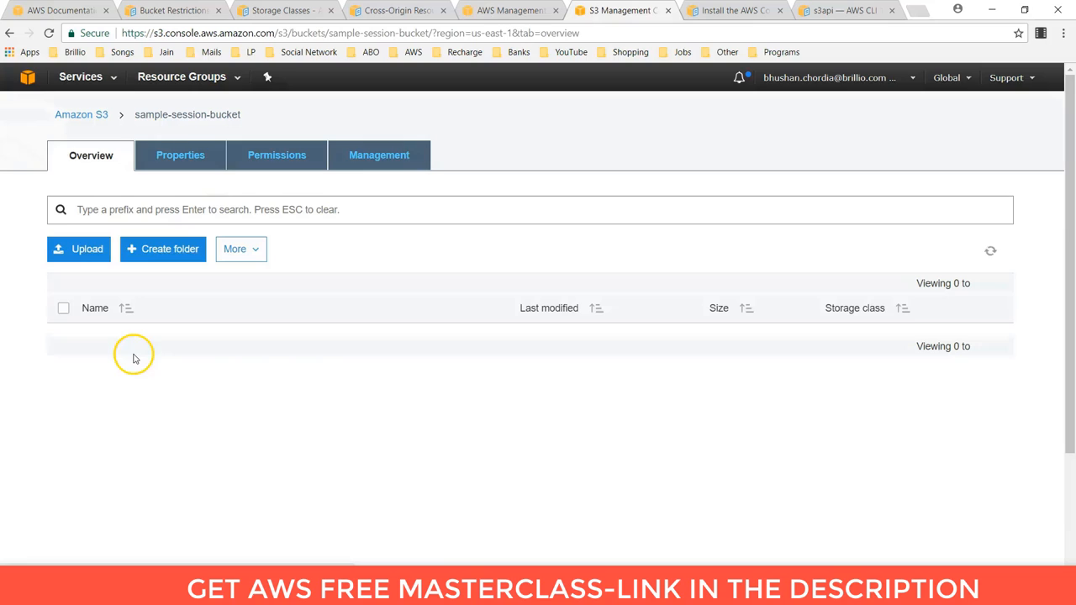
mouse_move(188, 373)
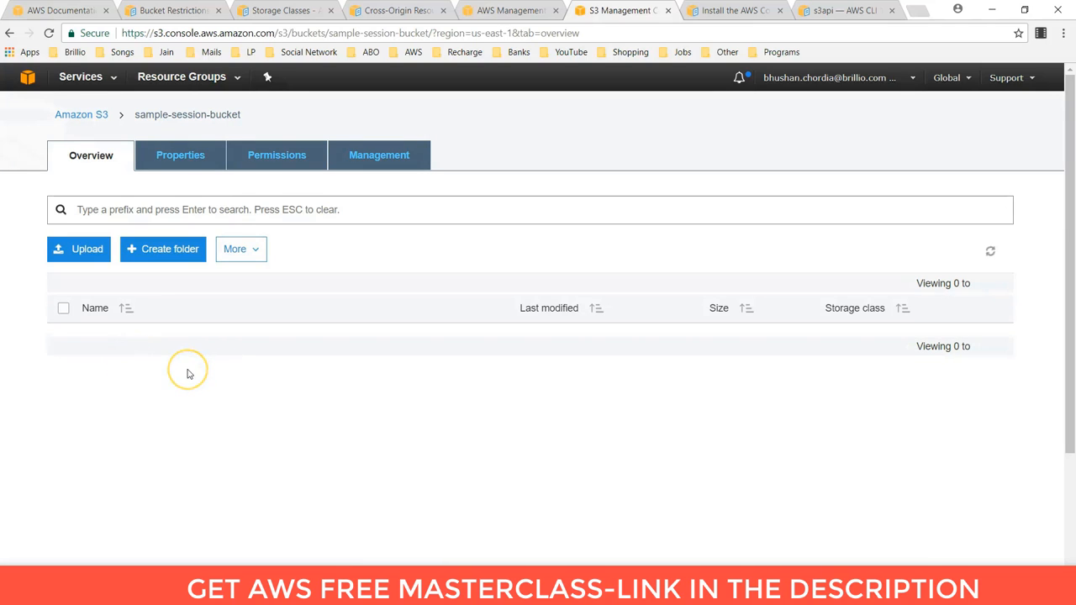
mouse_move(247, 377)
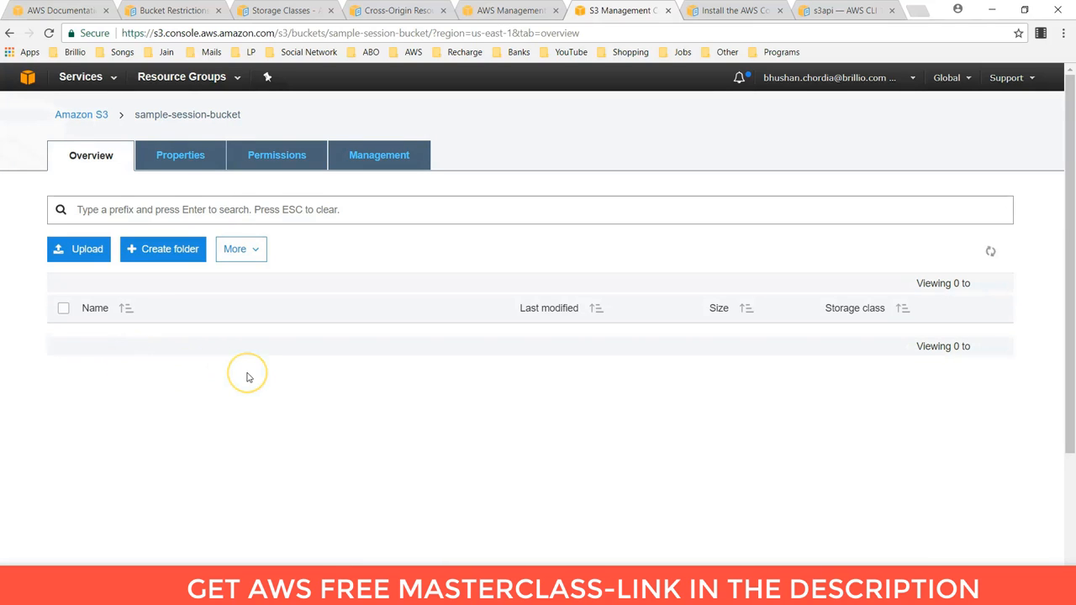
scroll(down, 3)
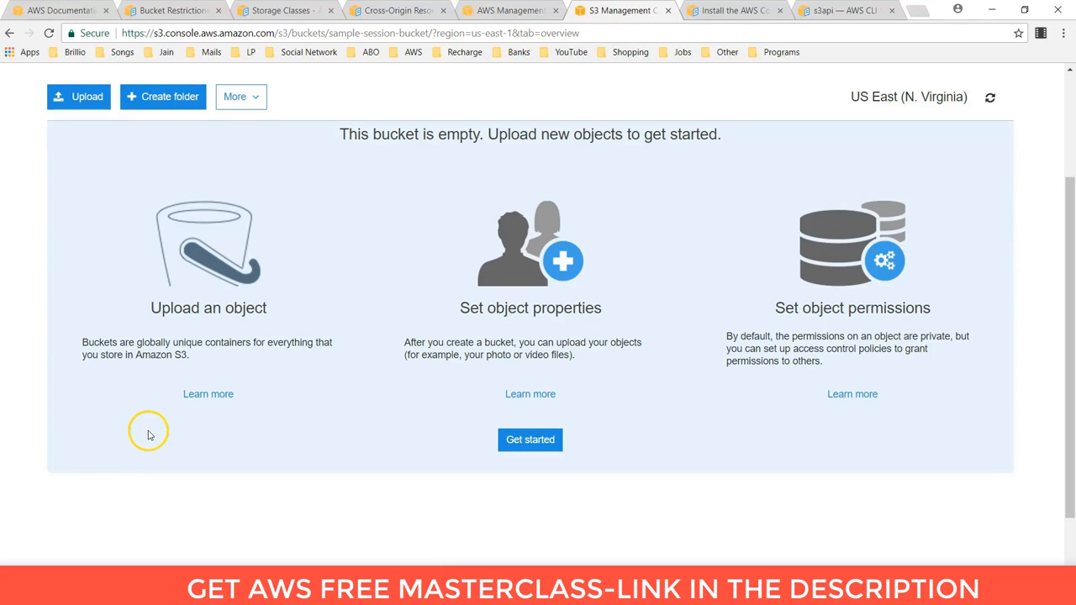
mouse_move(150, 434)
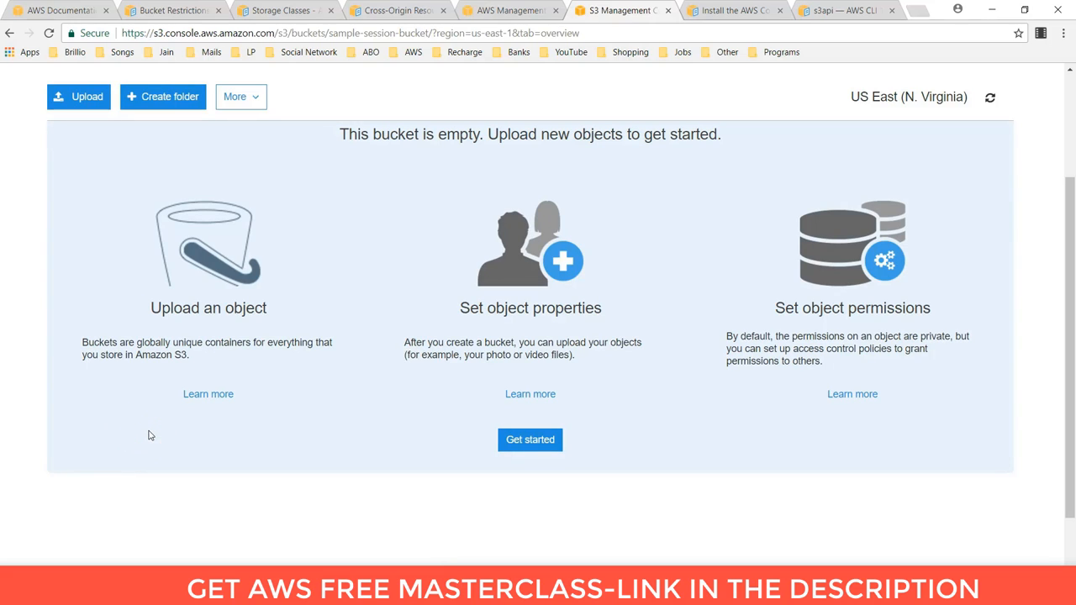
mouse_move(339, 445)
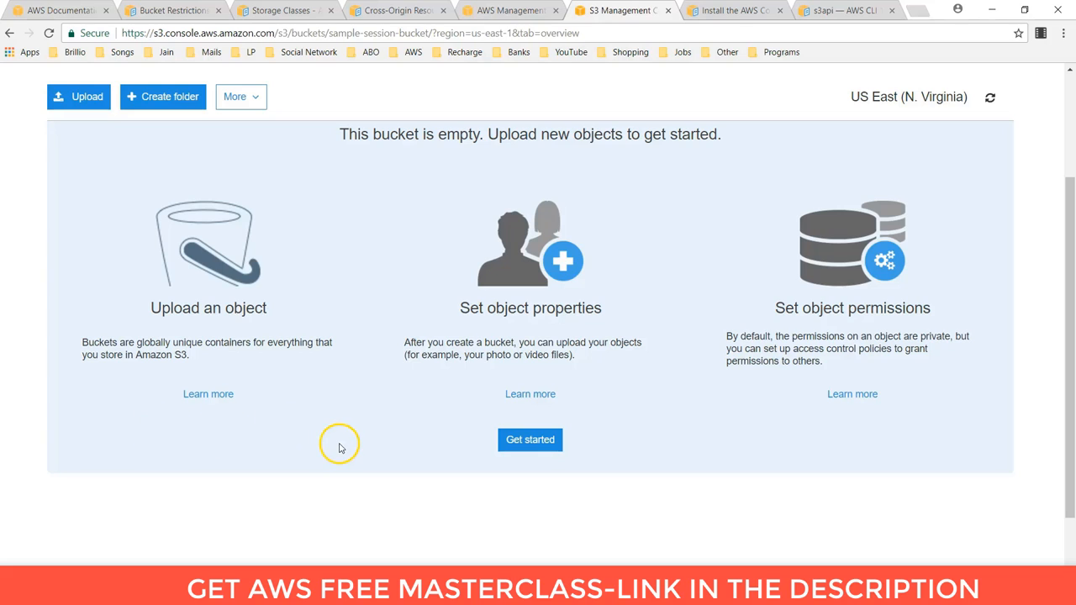
mouse_move(339, 443)
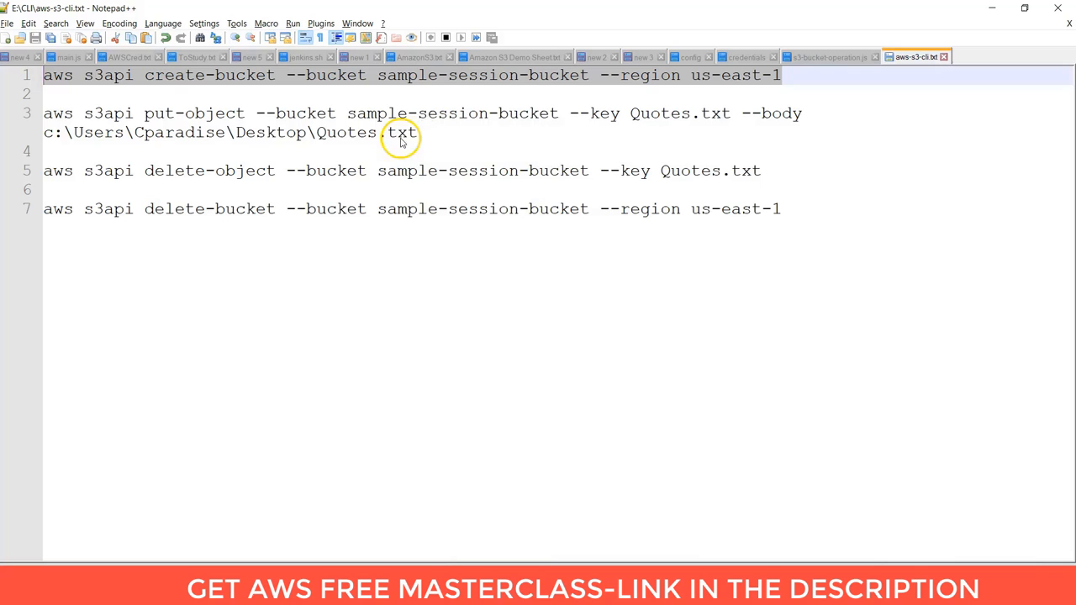
mouse_move(322, 135)
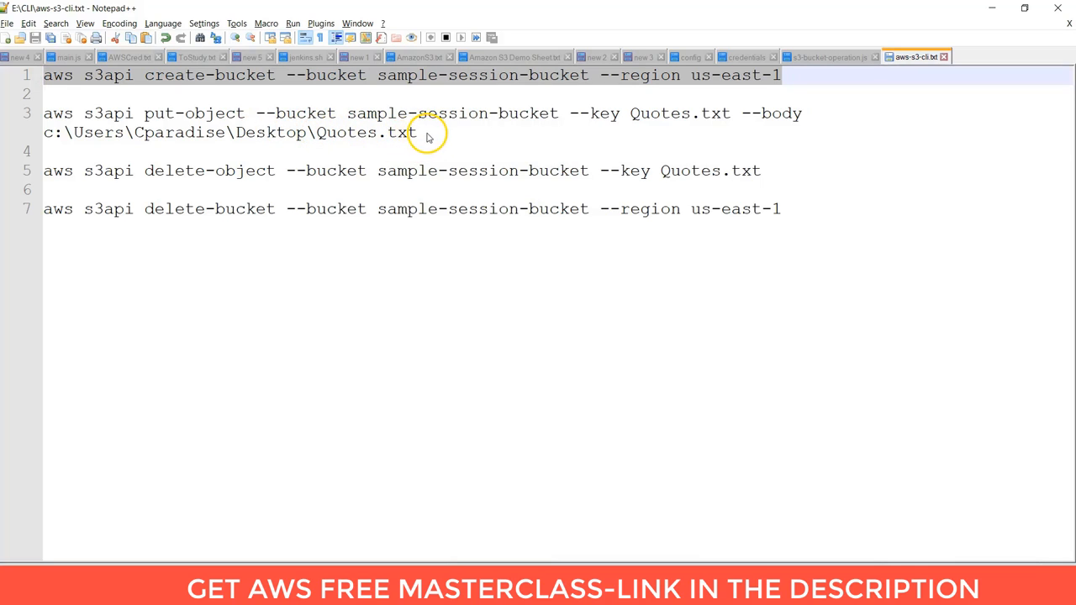
Copy the put-object line for Quotes.txt from Notepad++ and run it in Command Prompt.
click(26, 113)
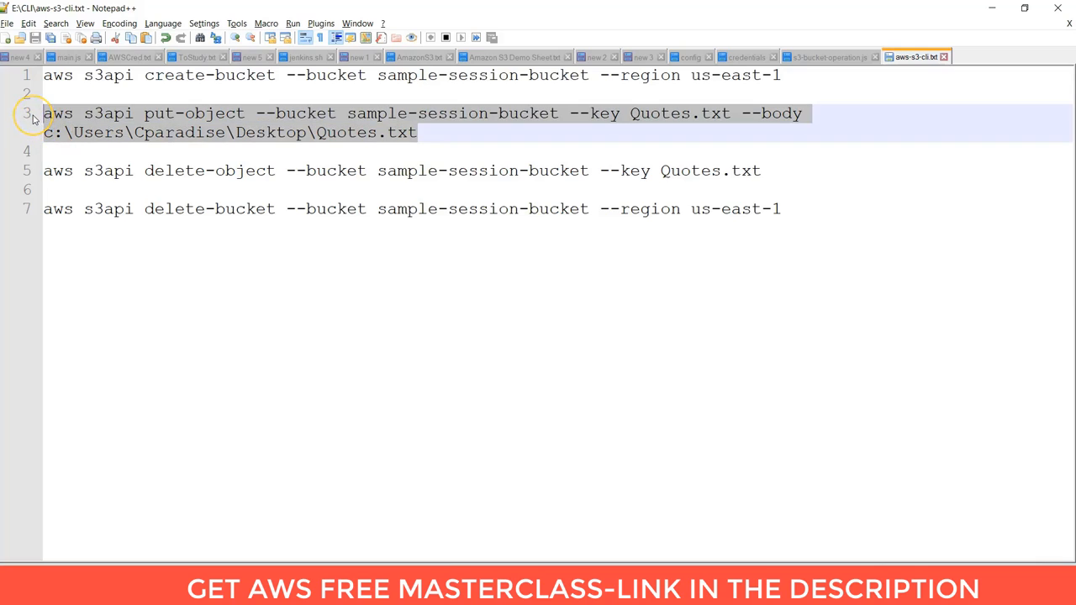
mouse_move(357, 209)
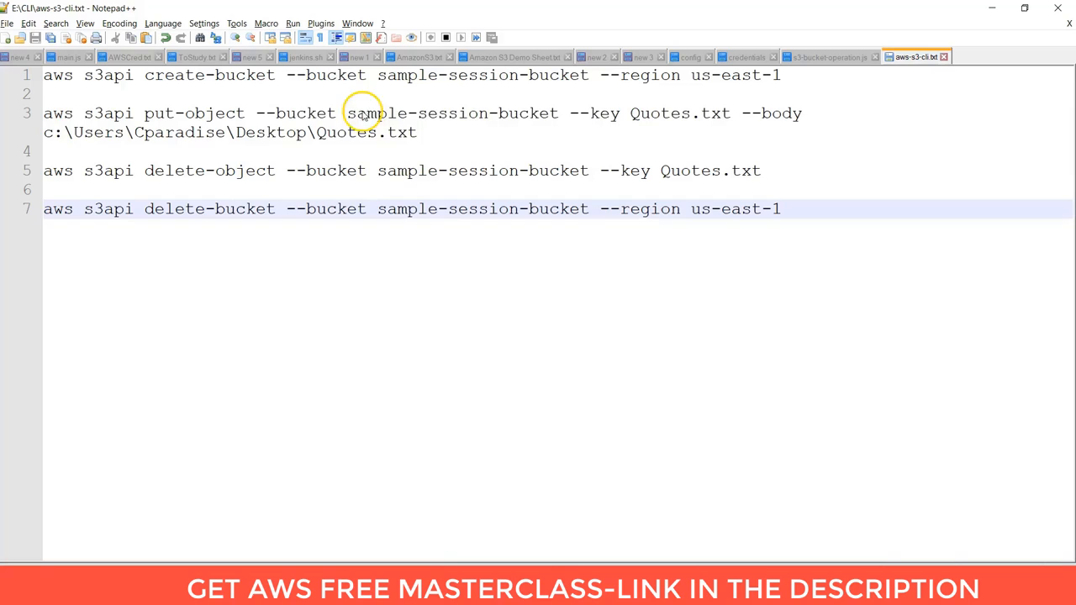
double_click(449, 113)
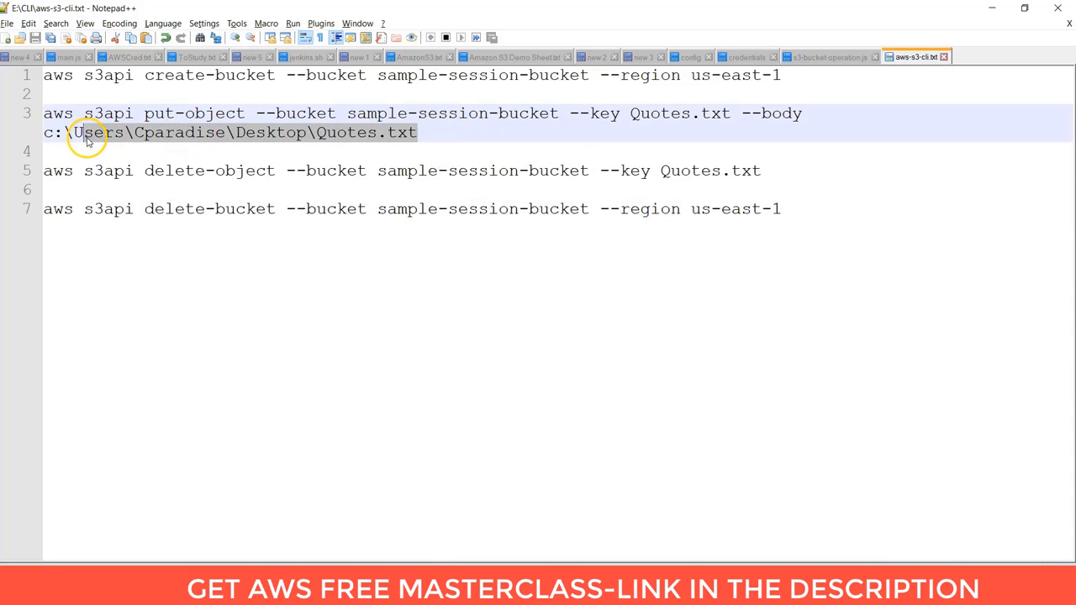
mouse_move(287, 162)
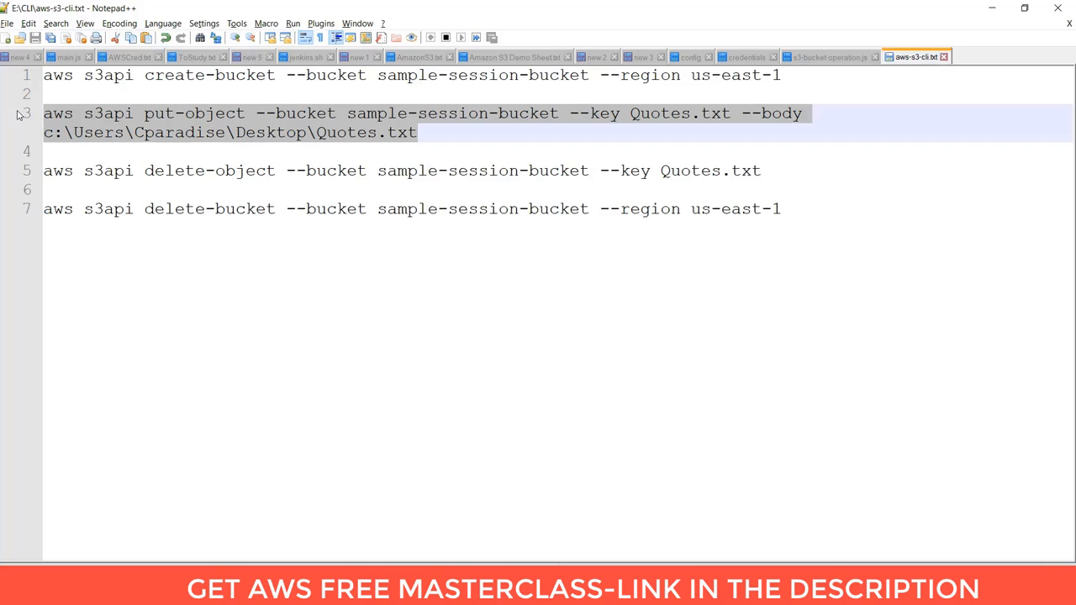
mouse_move(475, 496)
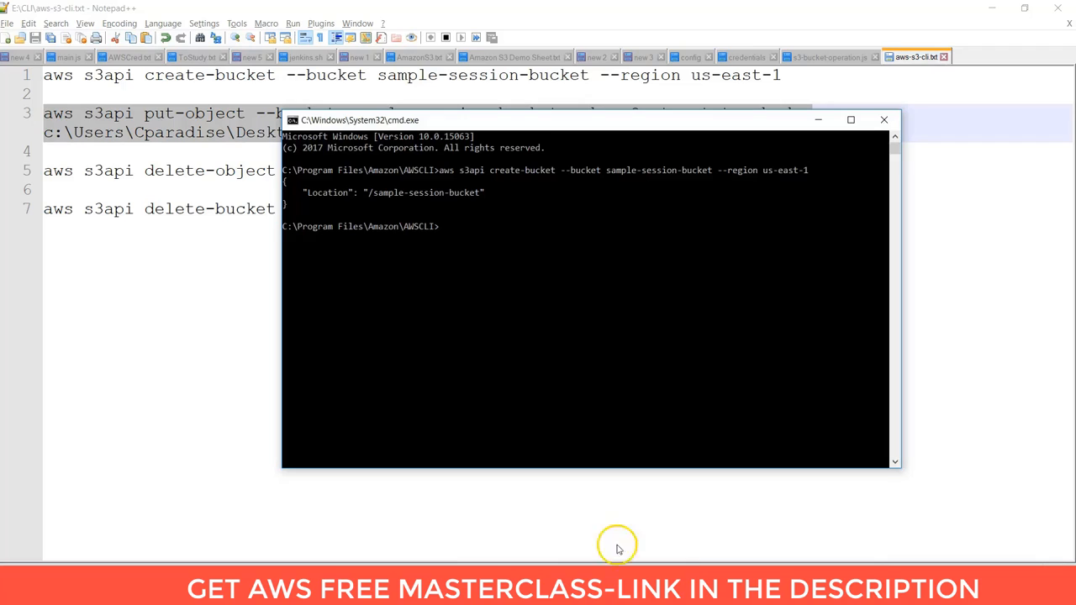
text(aws s3api put-object --bucket sample-session-bucket --key Quotes.txt --body c:\Users\Cparadise\Desktop\Quotes.txt)
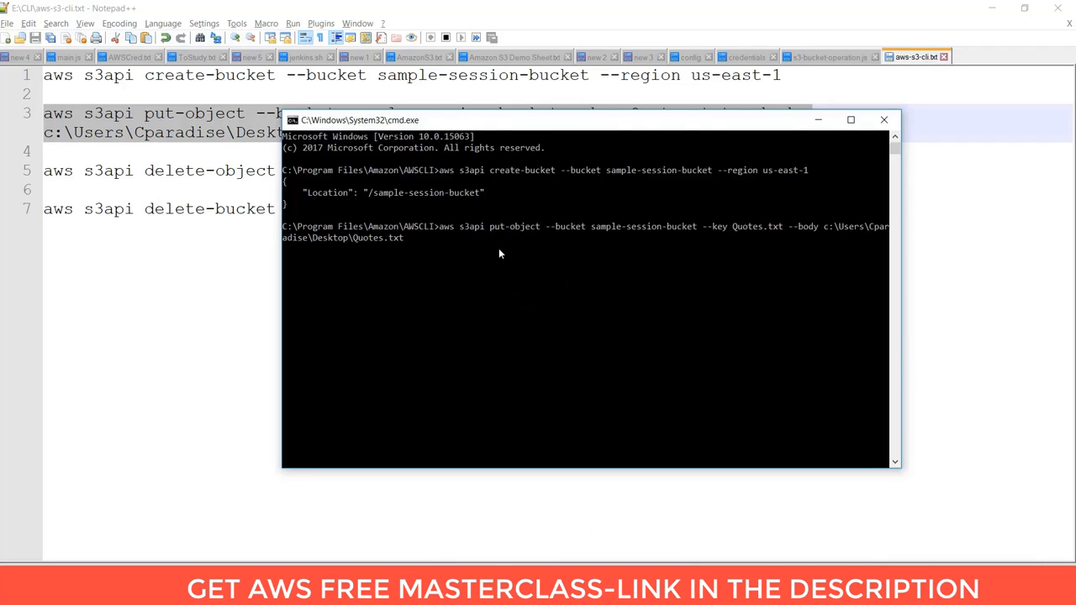
key(Return)
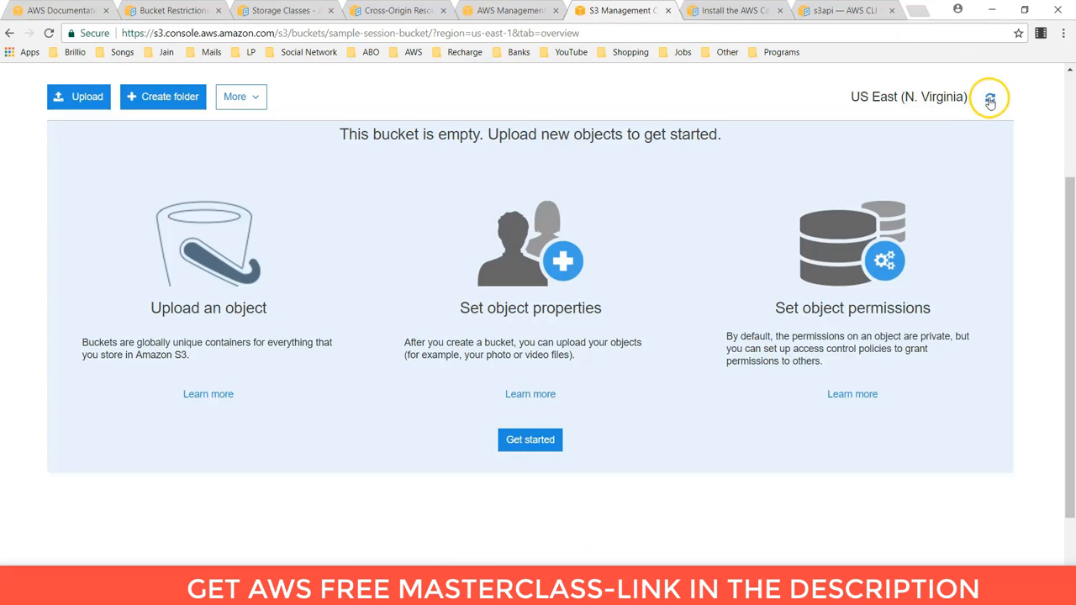
Refresh the sample-session-bucket overview to look for the uploaded Quotes.txt.
click(990, 97)
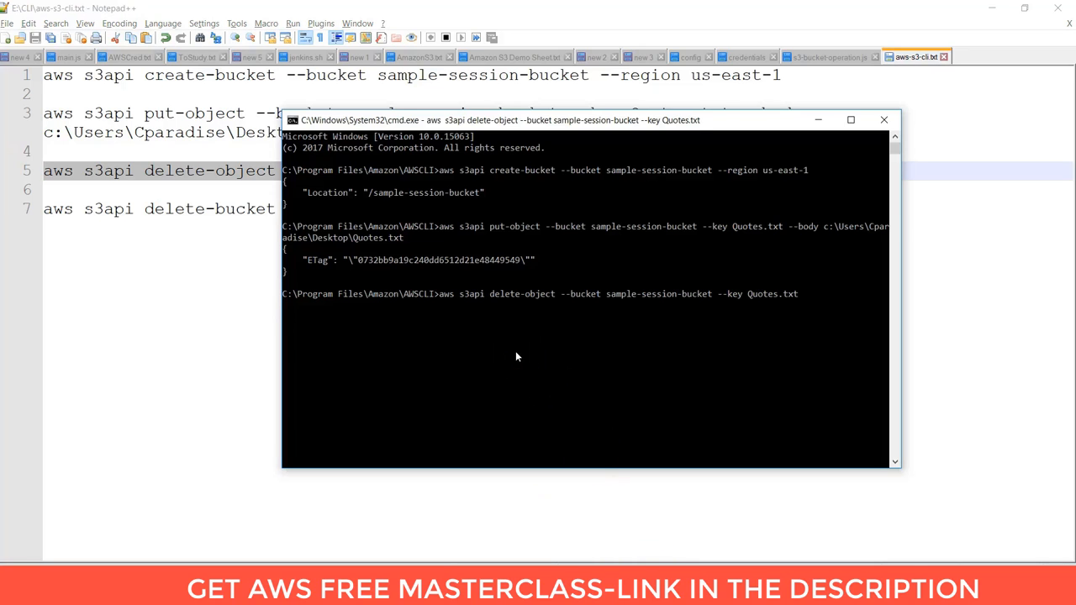
mouse_move(664, 301)
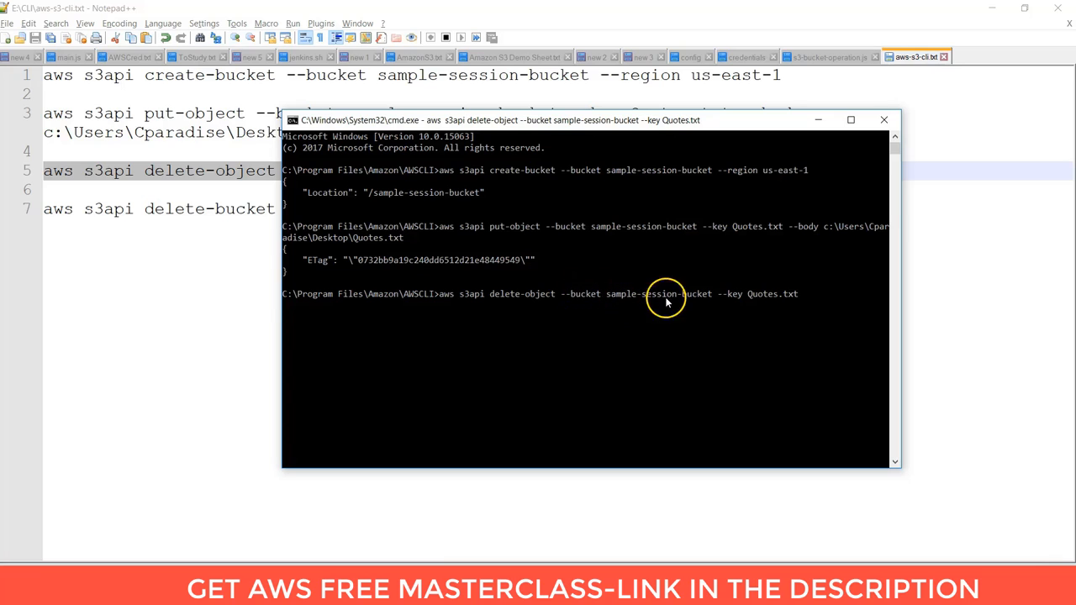
Run the delete-object command removing Quotes.txt from sample-session-bucket.
key(Return)
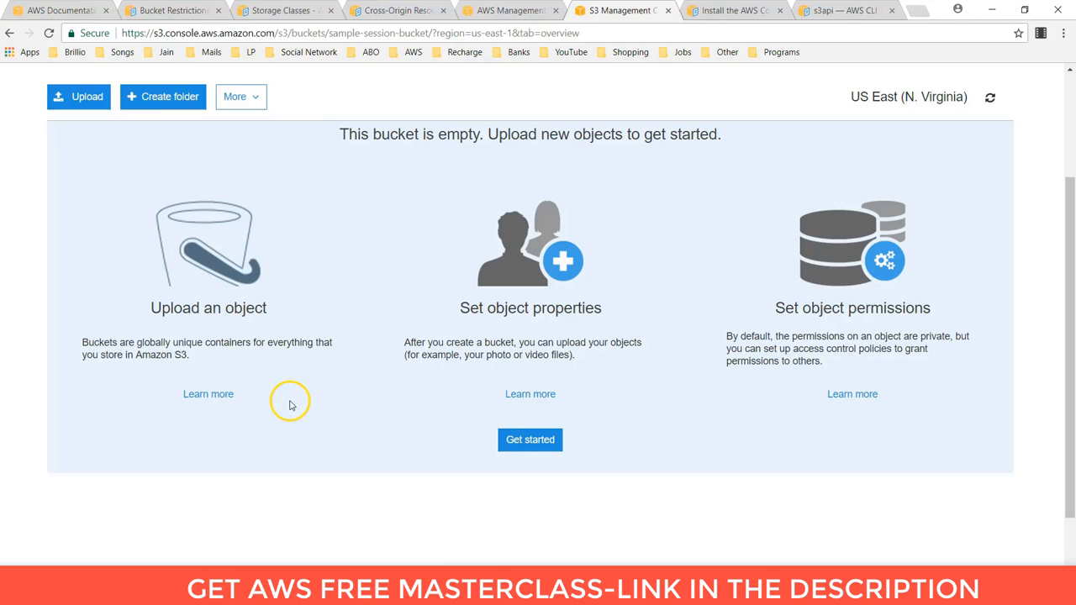
mouse_move(460, 530)
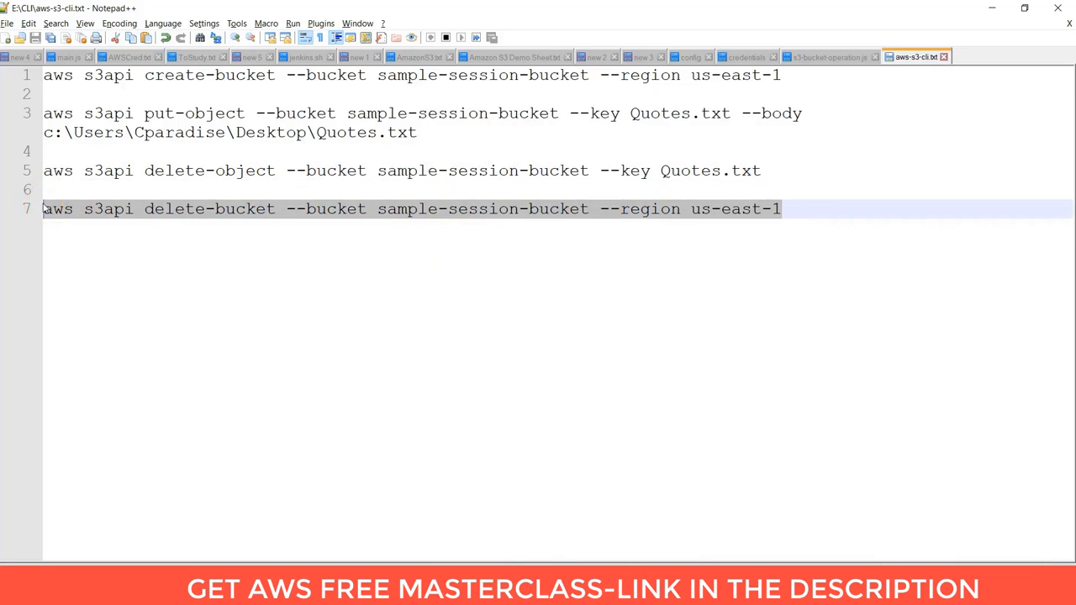
mouse_move(508, 444)
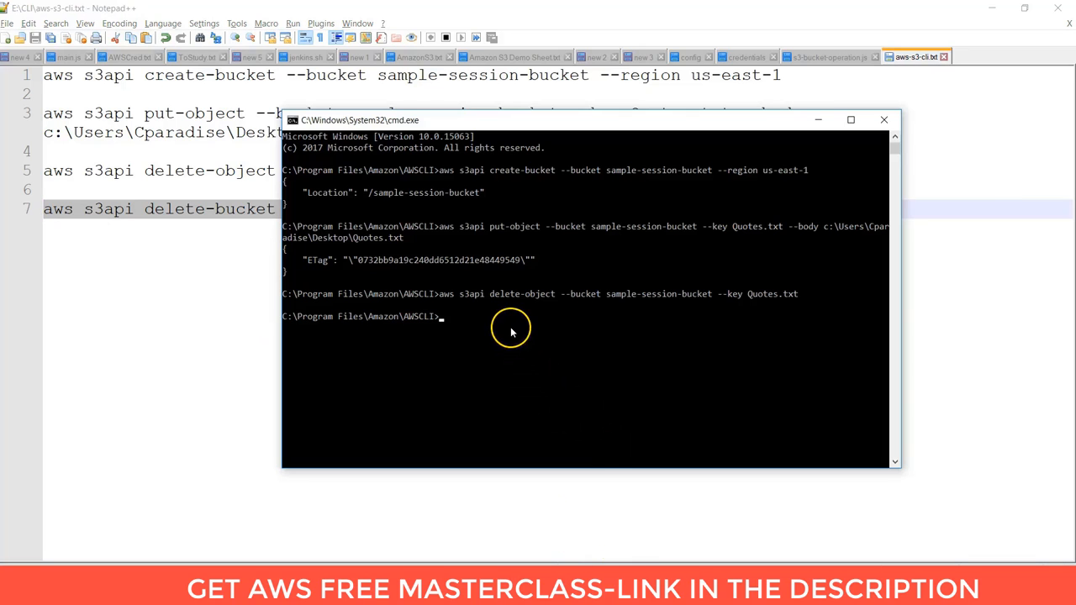
Run 'aws s3api delete-bucket' for sample-session-bucket in us-east-1.
text(aws s3api delete-bucket --bucket sample-session-bucket --region us-east-1)
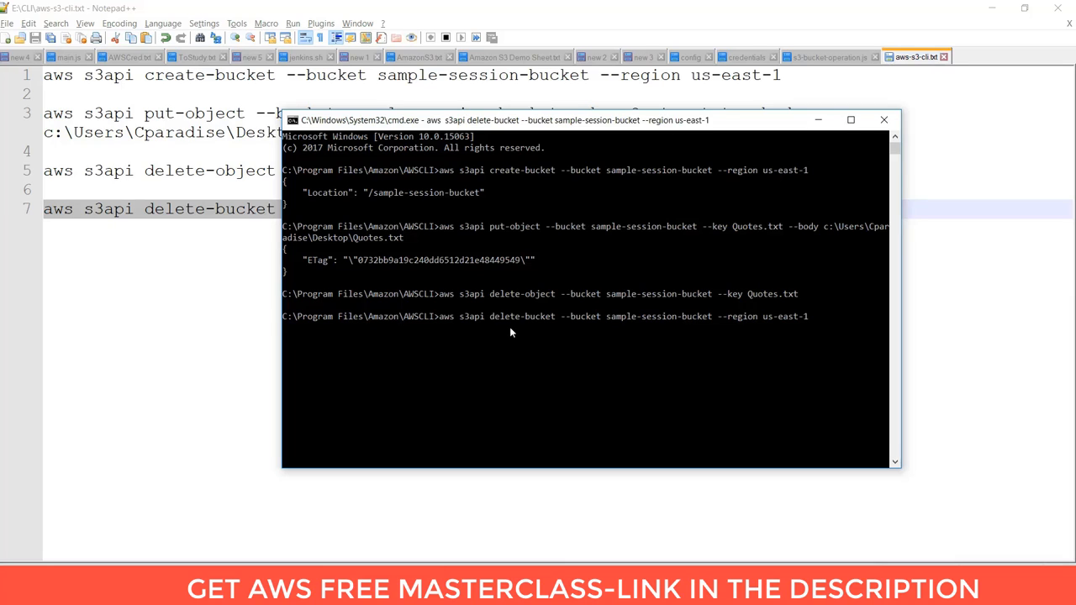
mouse_move(503, 346)
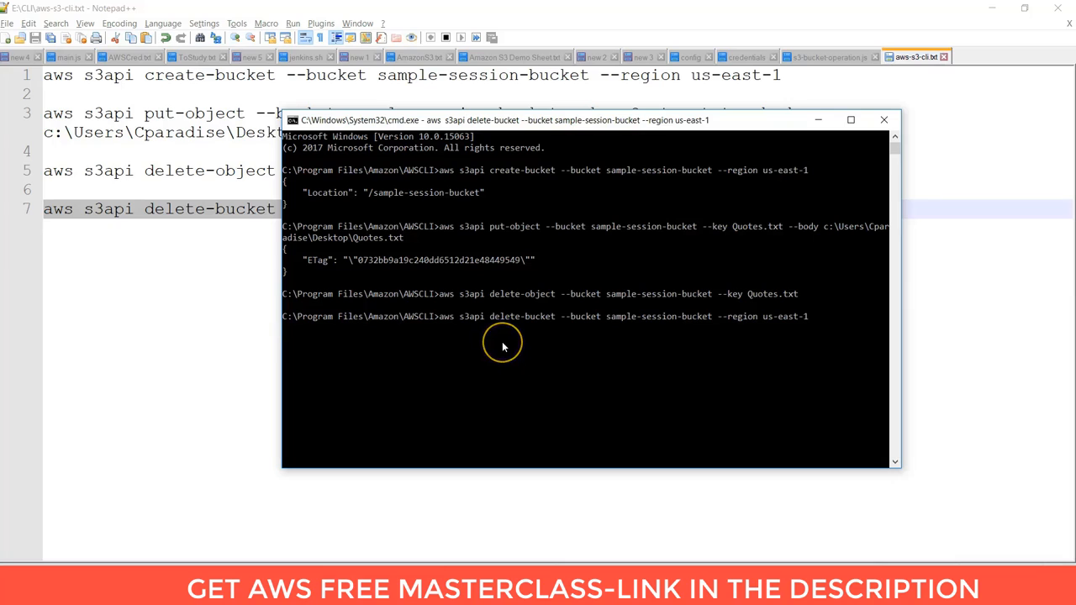
key(Return)
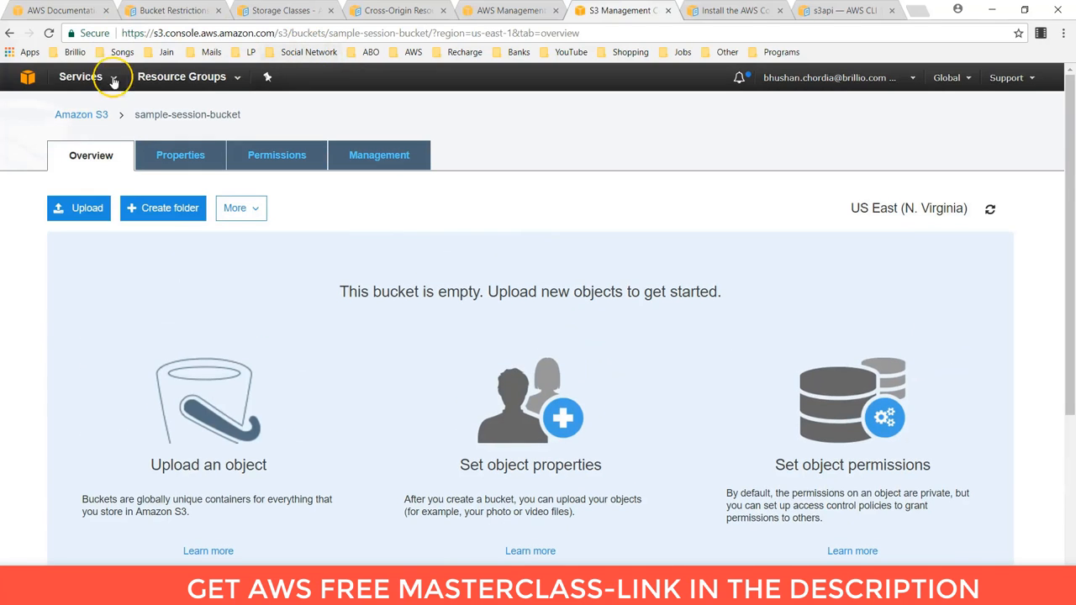
Search the S3 bucket list for 'sampl' to confirm sample-session-bucket no longer appears.
click(80, 114)
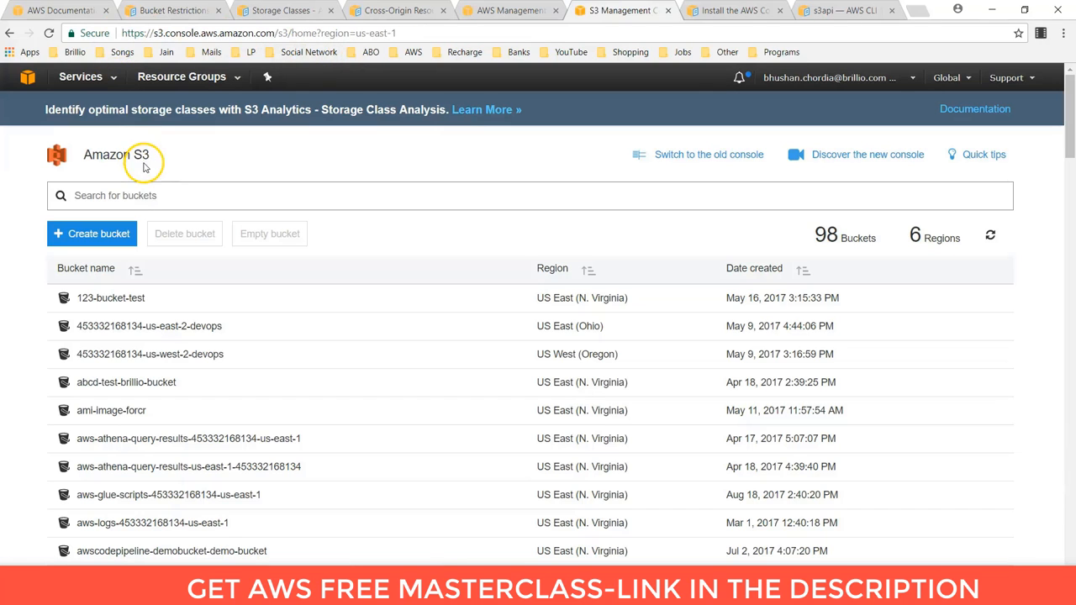
text(sampl)
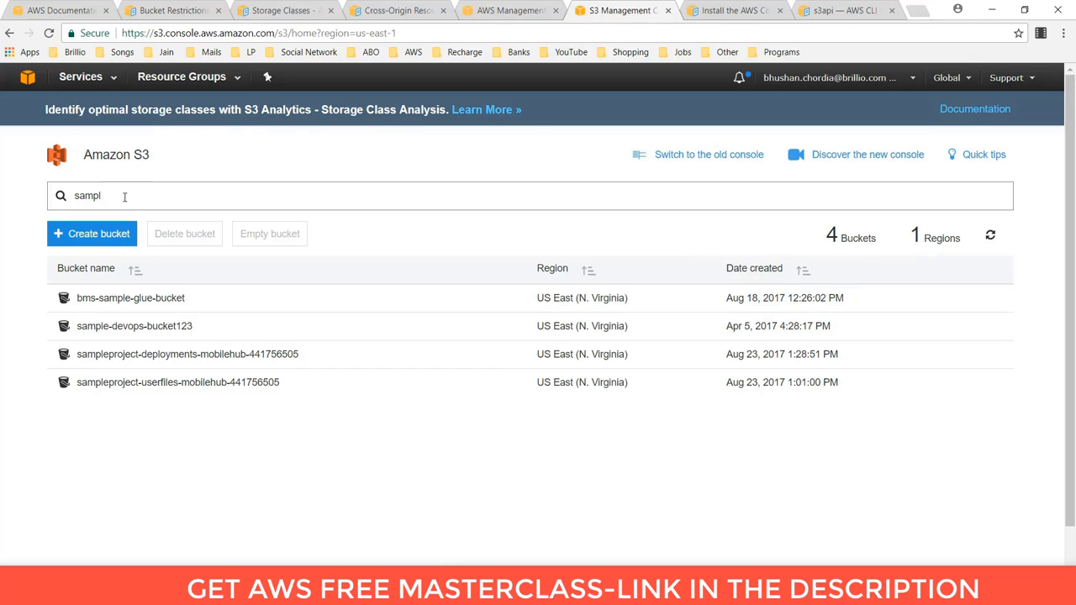
key(alt+tab)
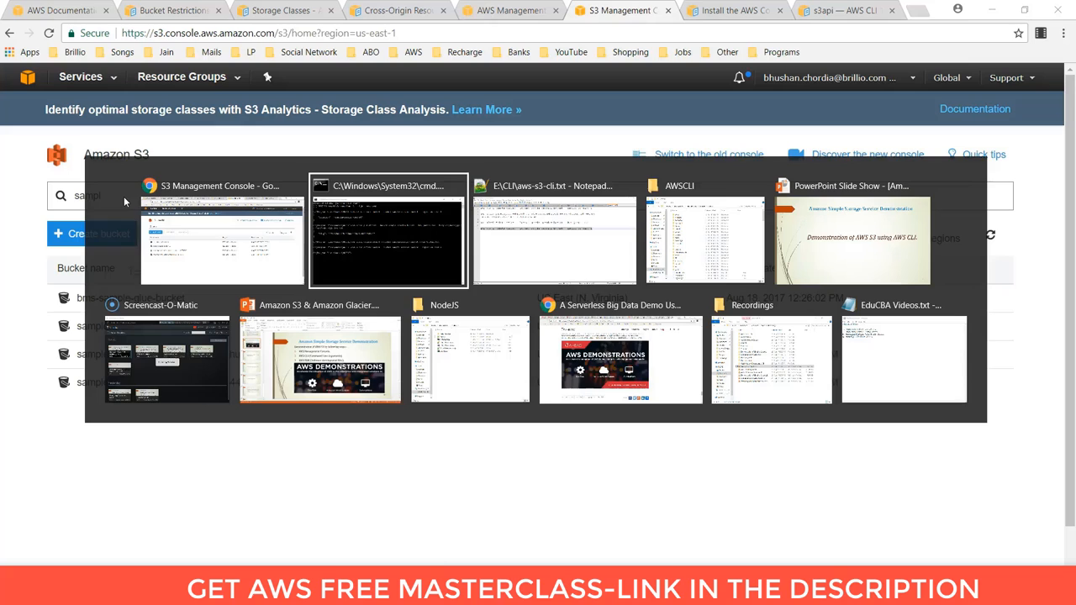